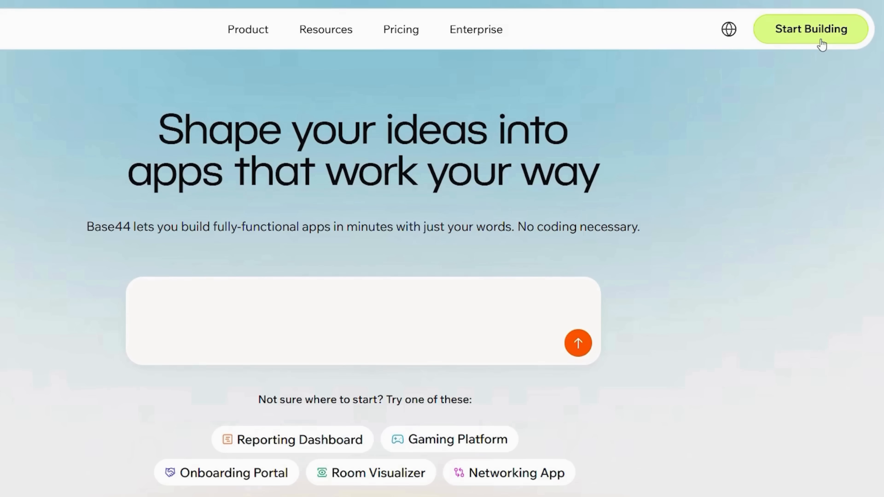
Leave the Base44 landing page via Start Building to reach the sign-in page
click(811, 29)
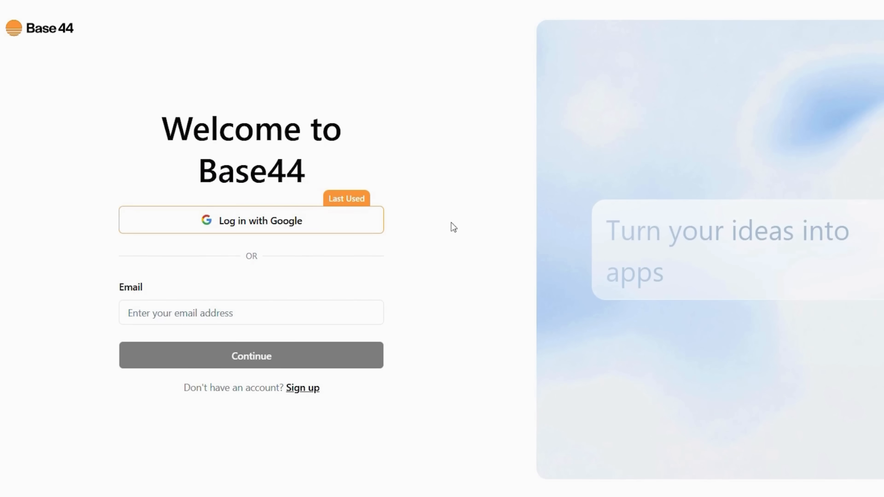
mouse_move(245, 241)
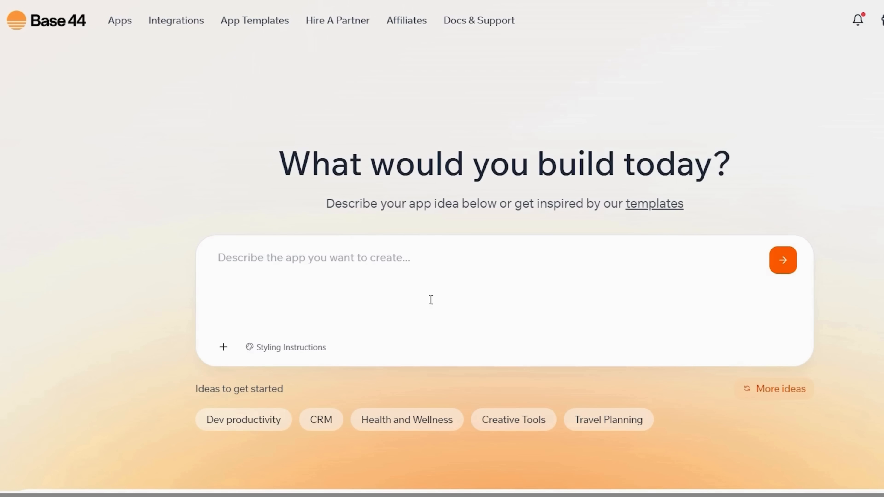
mouse_move(783, 269)
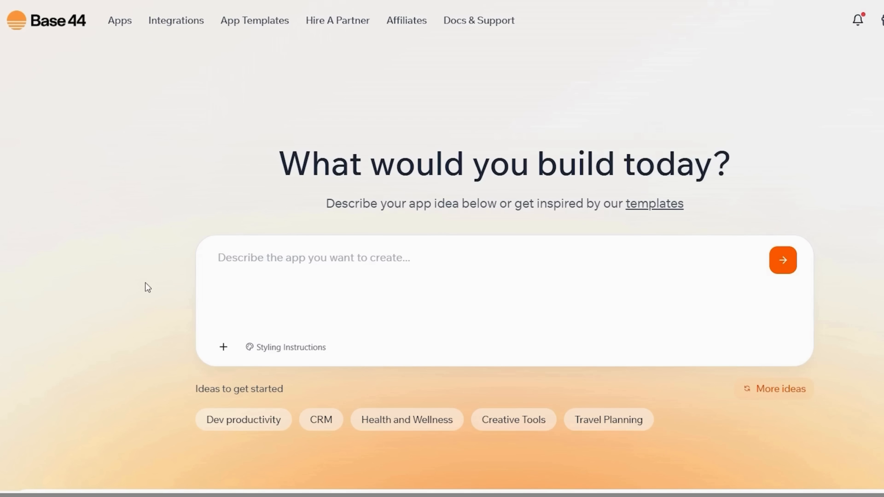
mouse_move(156, 206)
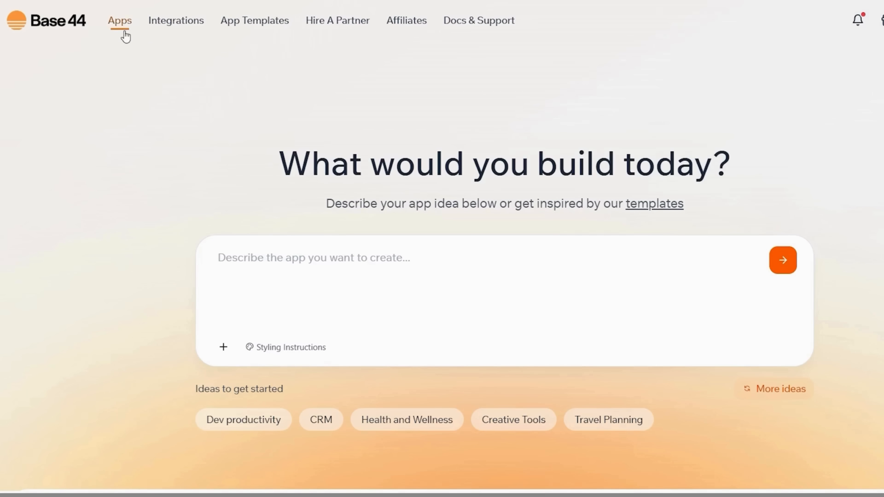
mouse_move(146, 288)
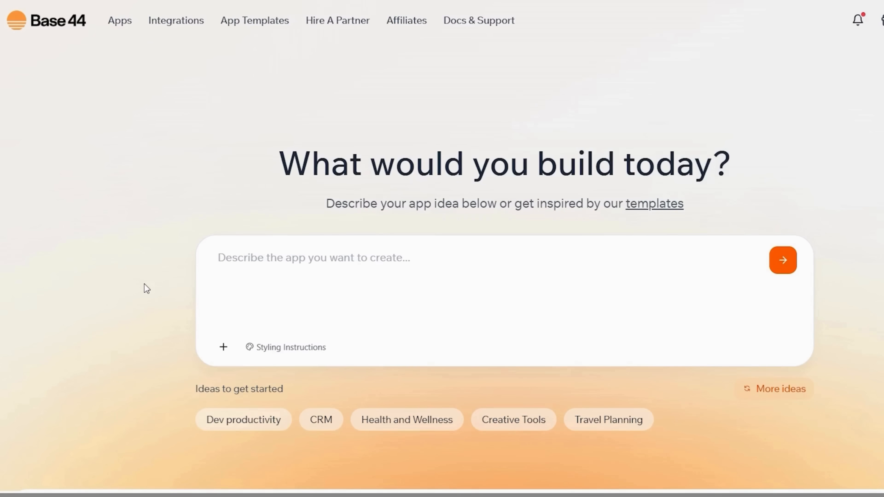
mouse_move(130, 313)
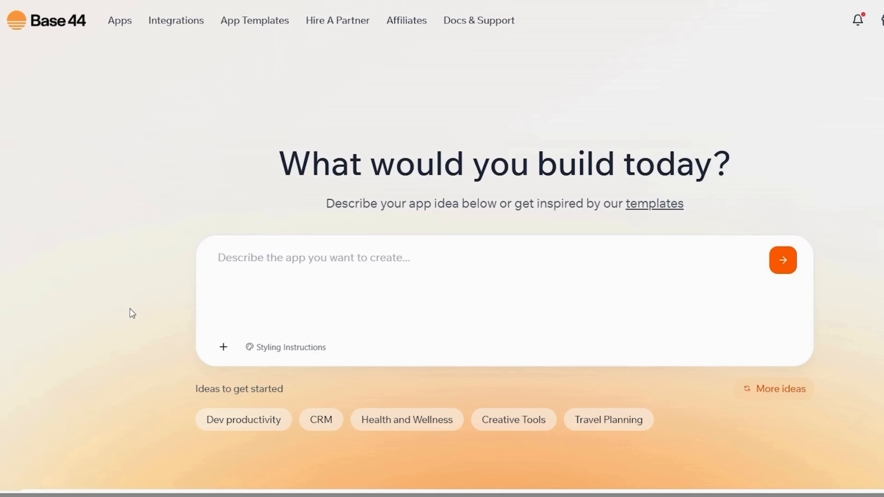
mouse_move(170, 174)
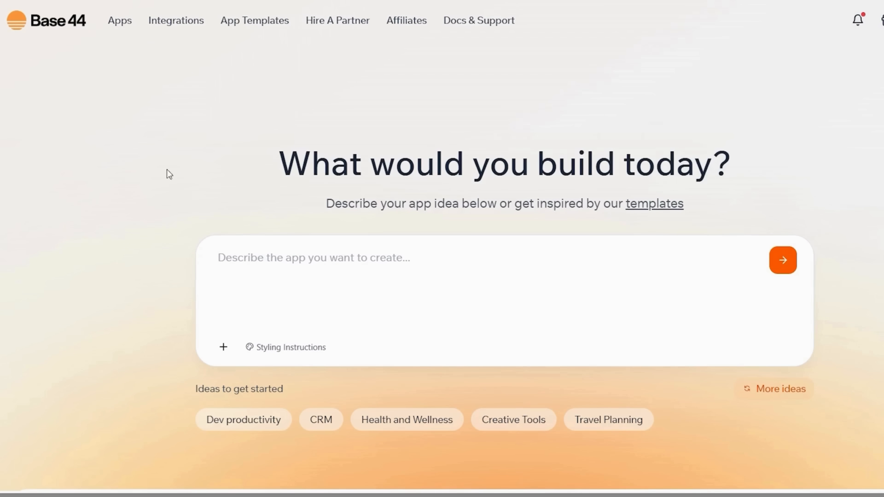
mouse_move(115, 148)
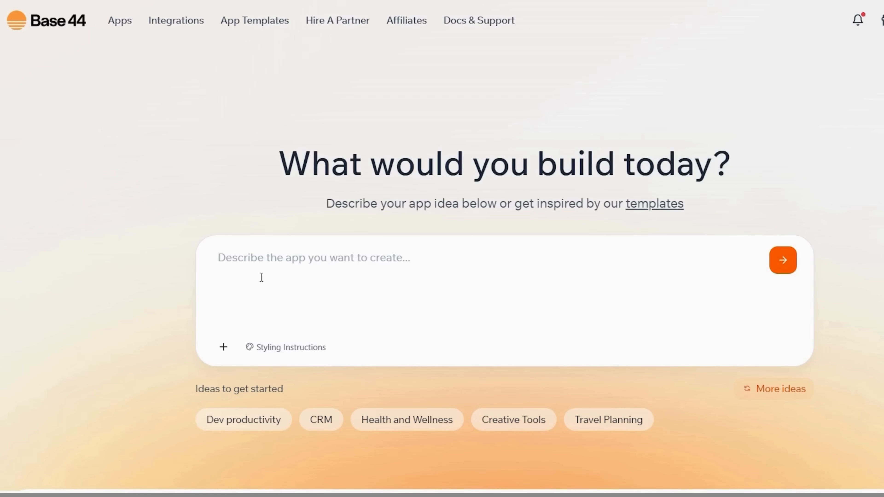
mouse_move(169, 288)
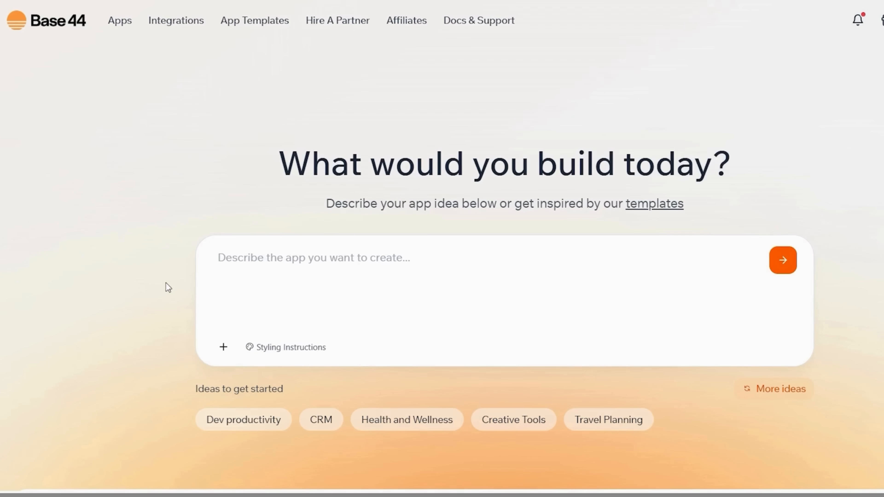
mouse_move(143, 163)
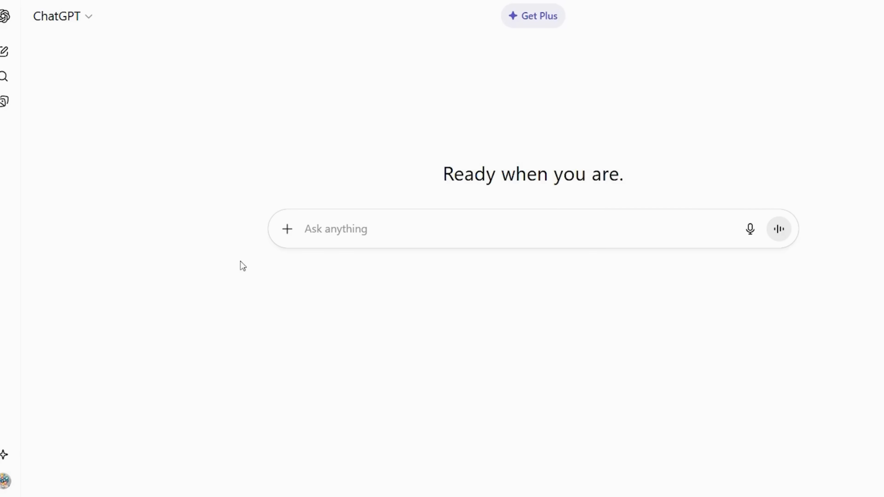
mouse_move(250, 250)
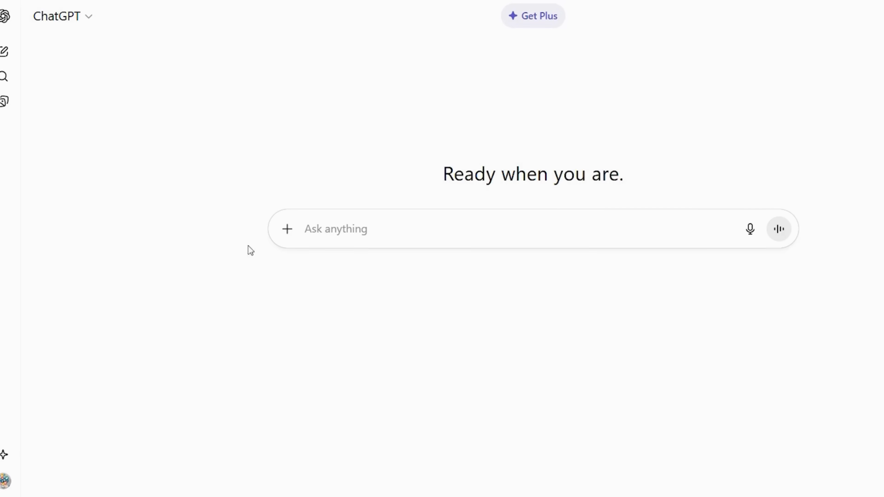
mouse_move(225, 267)
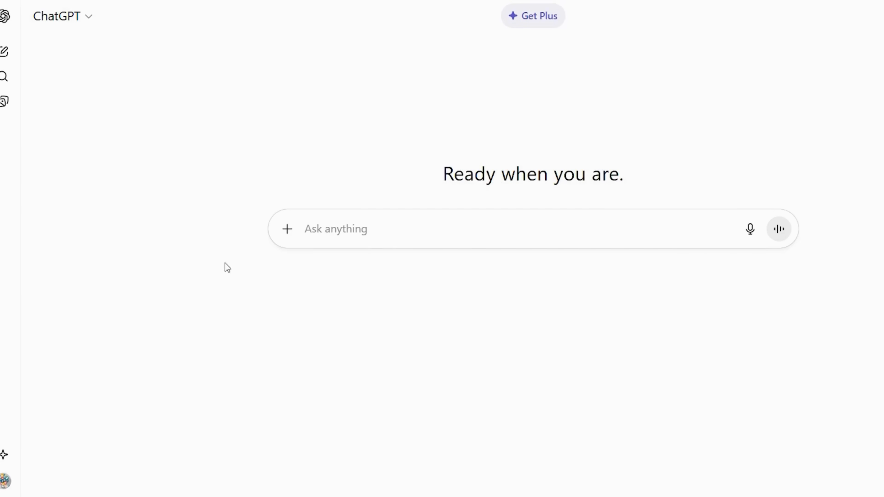
mouse_move(371, 307)
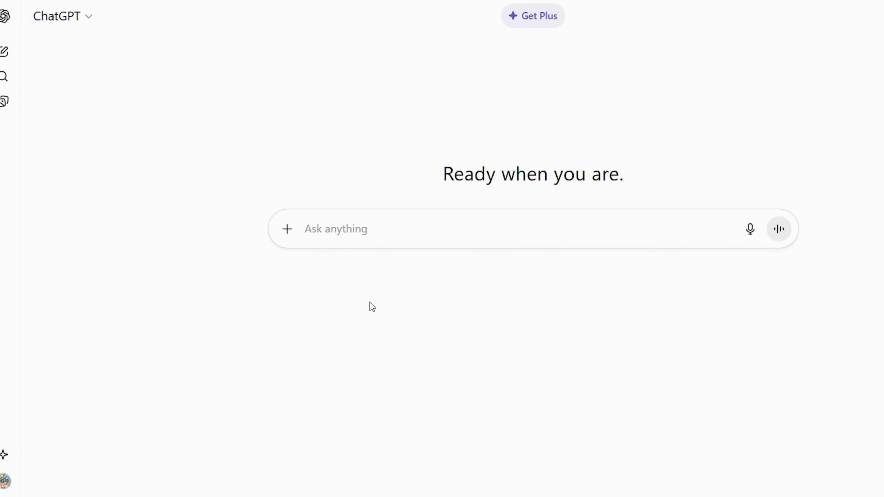
mouse_move(348, 254)
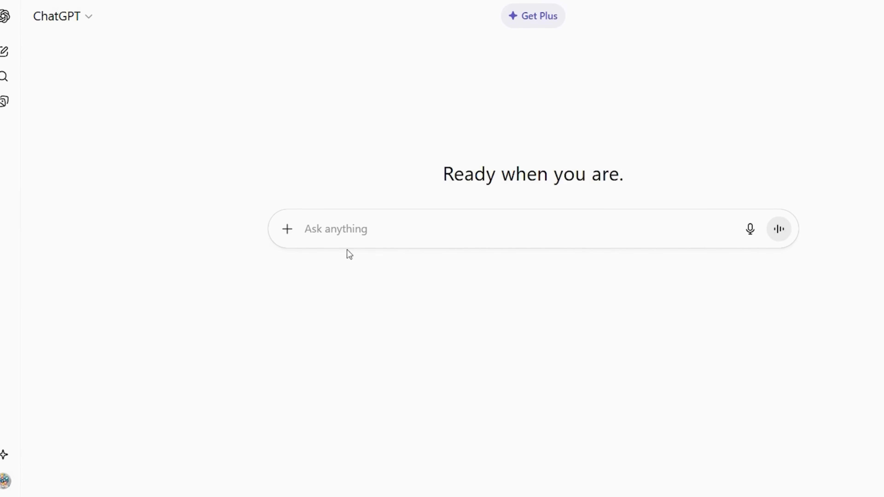
mouse_move(387, 301)
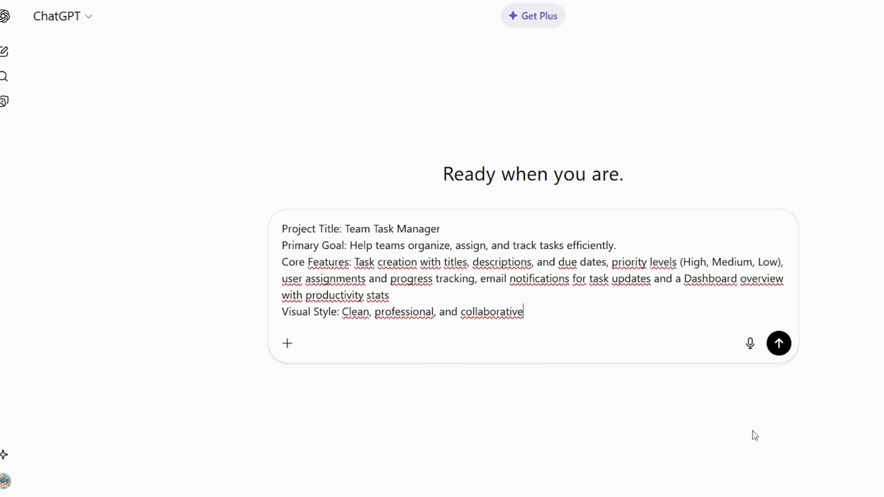
mouse_move(784, 407)
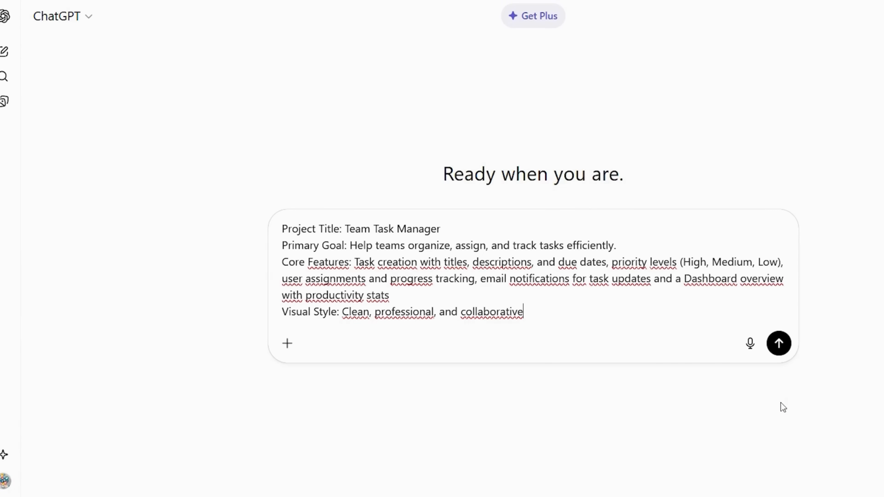
Send the Team Task Manager brief to ChatGPT, then submit the refined description to Base44
click(779, 343)
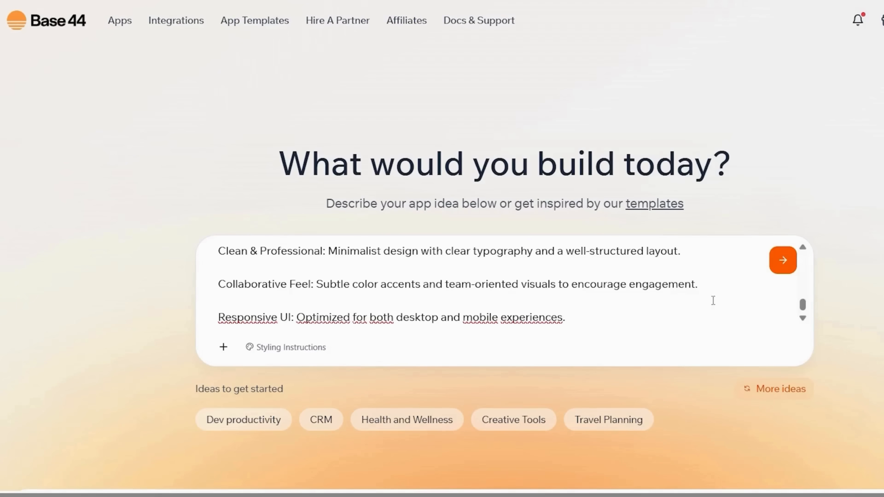
click(782, 259)
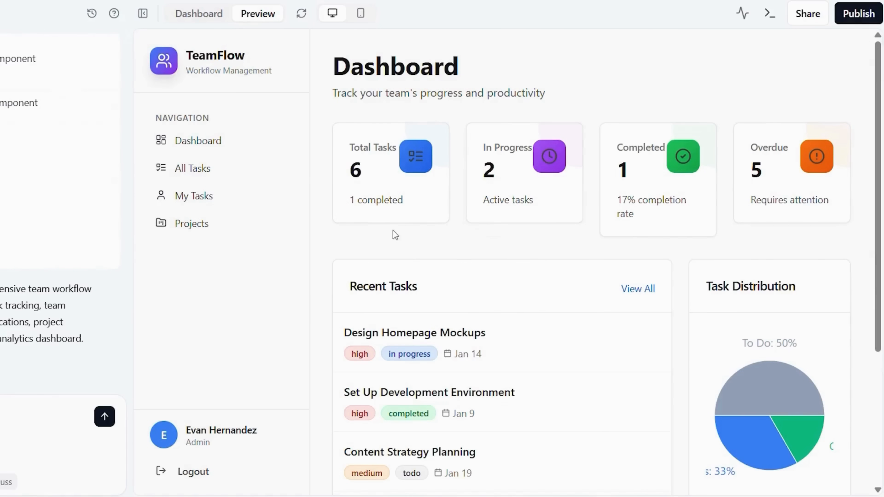
scroll(down, 3)
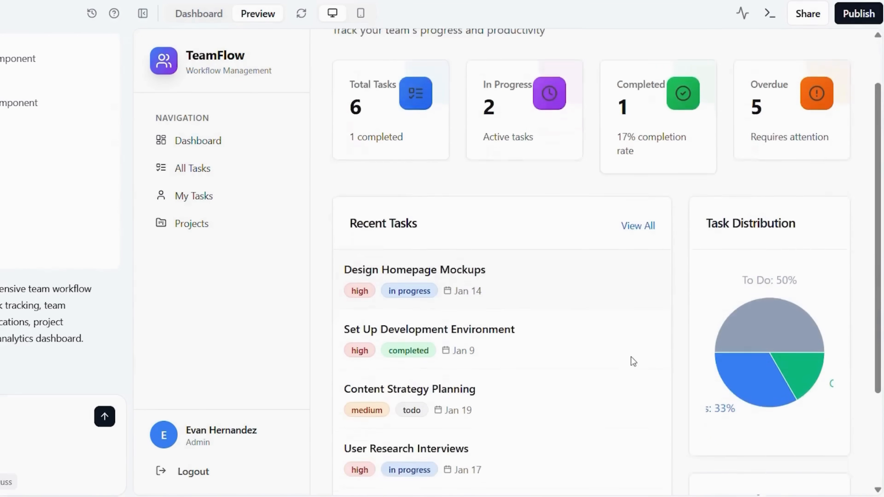
scroll(down, 3)
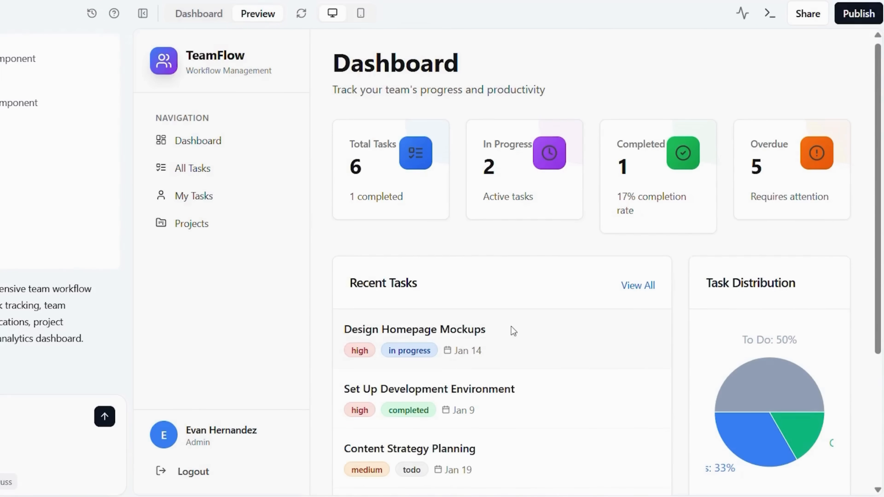
scroll(down, 3)
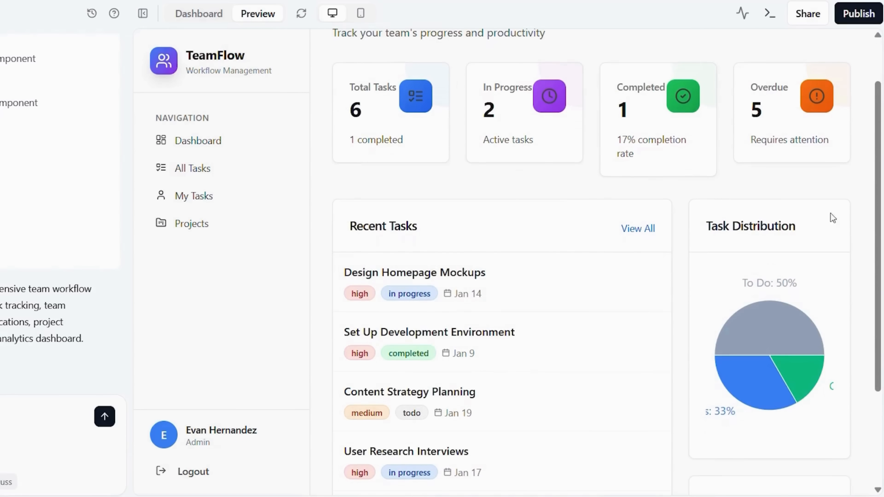
scroll(down, 3)
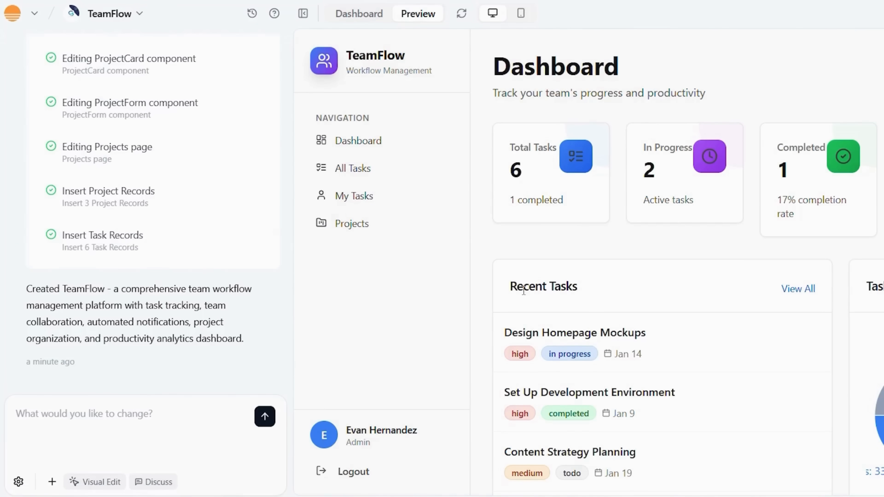
scroll(down, 3)
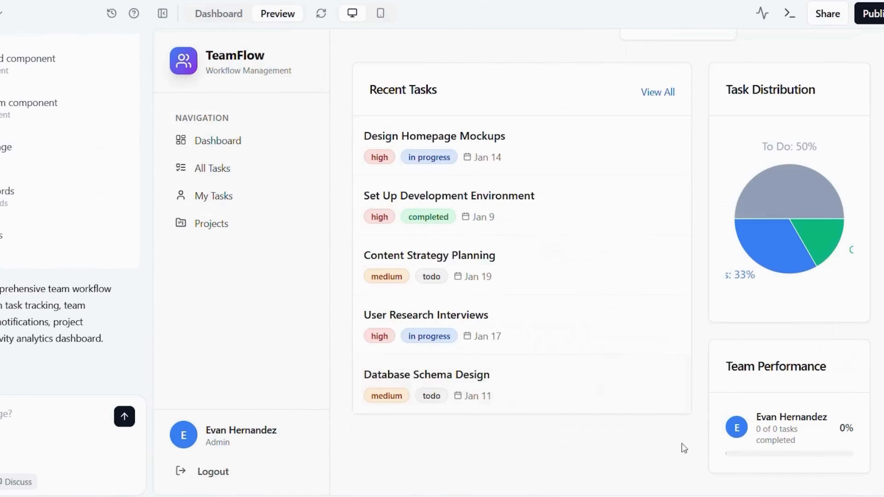
mouse_move(829, 259)
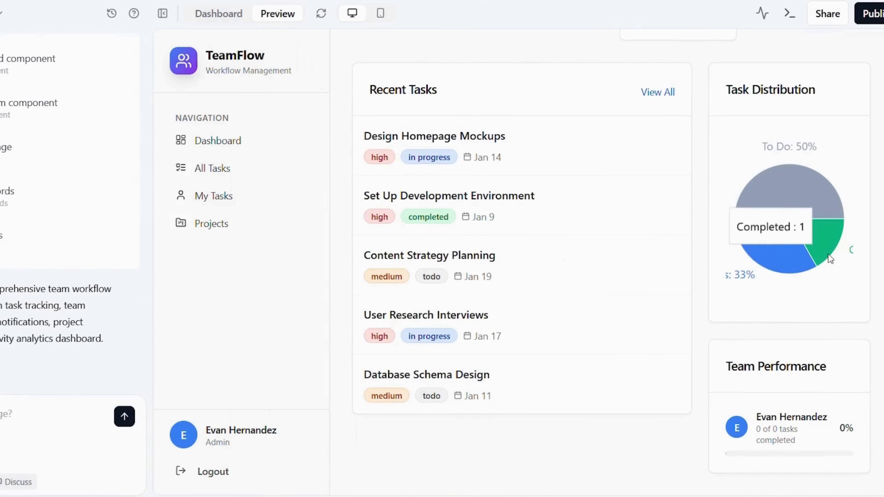
mouse_move(367, 447)
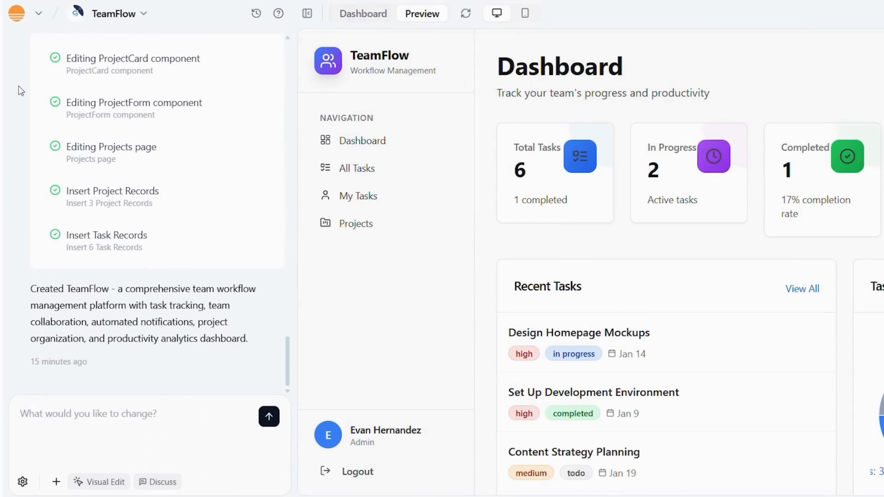
click(38, 12)
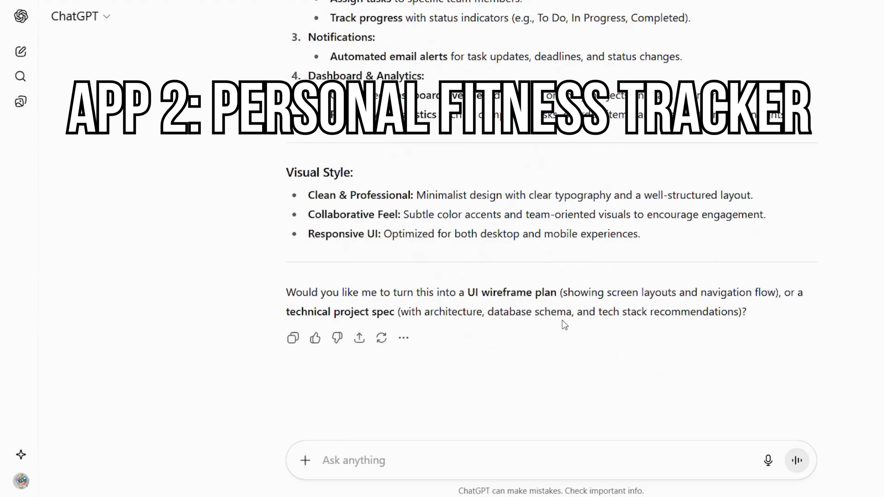
Submit the 'Project Title: Personal Fitness Tracker' brief to ChatGPT and review the expanded summary
text(Project Title: Personal Fitness Tracker)
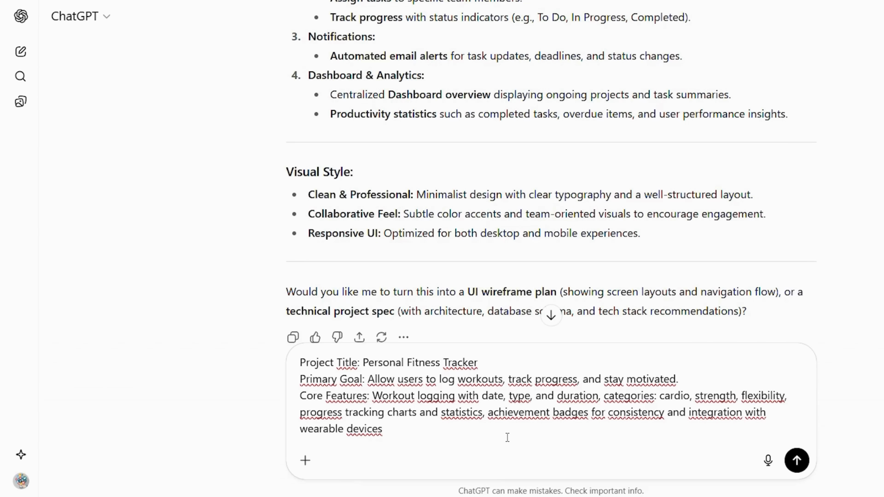
click(796, 461)
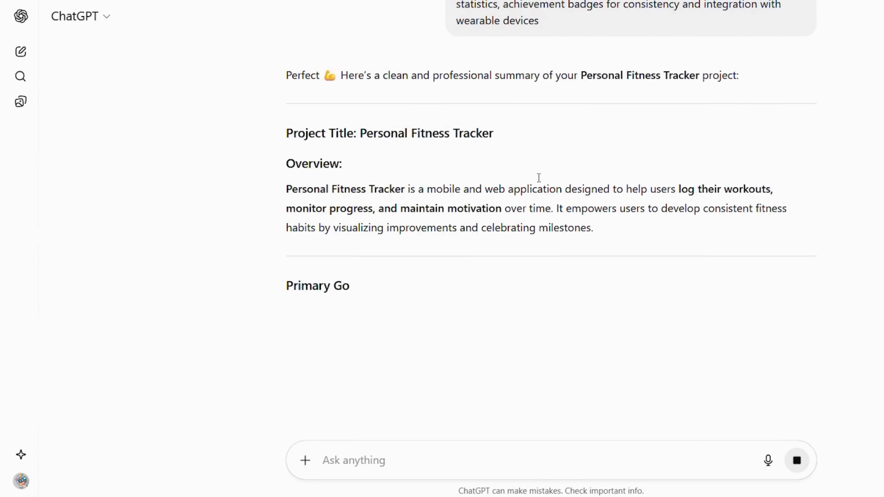
scroll(down, 3)
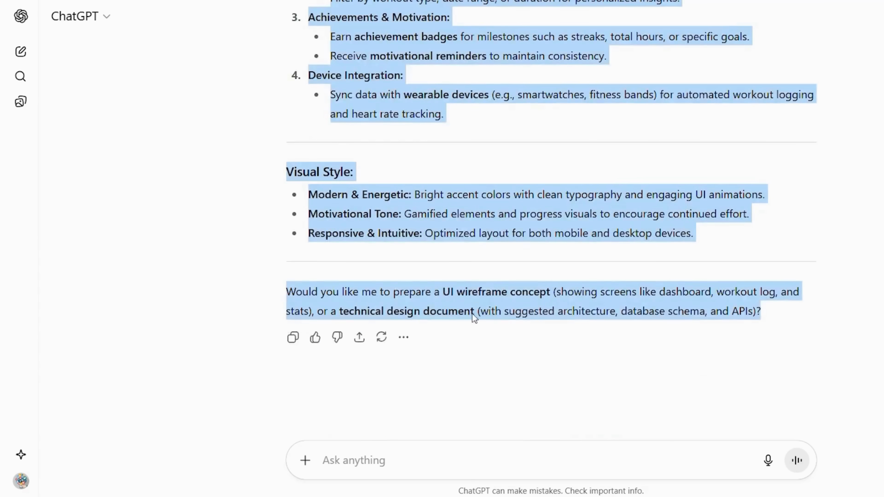
scroll(up, 3)
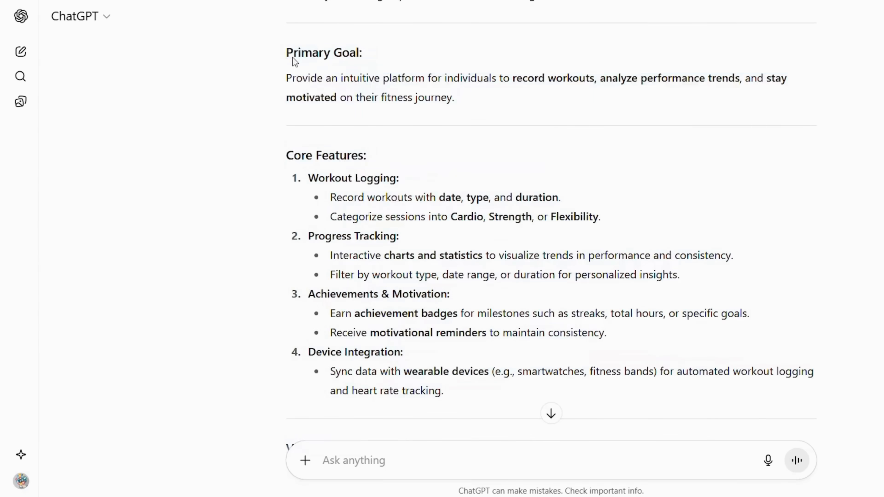
scroll(down, 3)
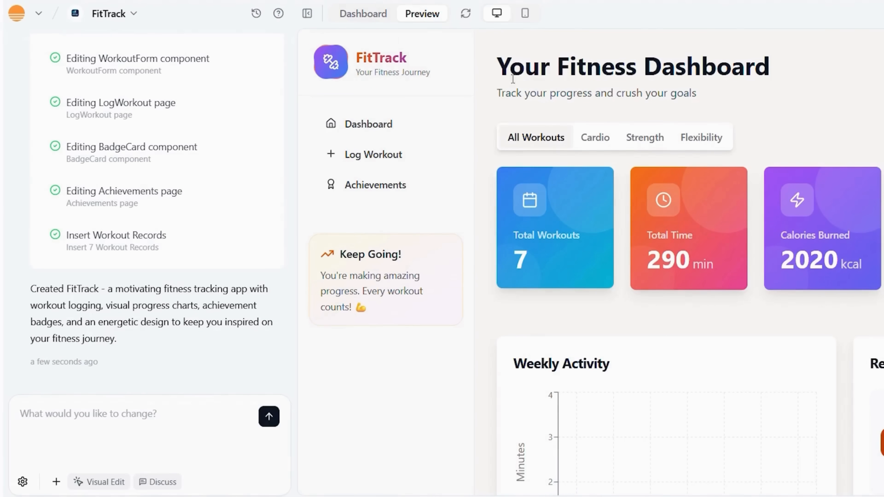
scroll(down, 3)
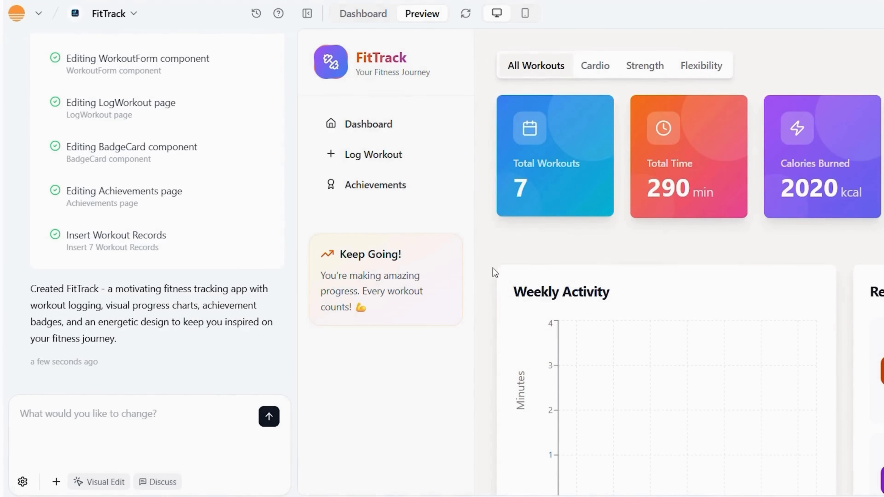
scroll(down, 3)
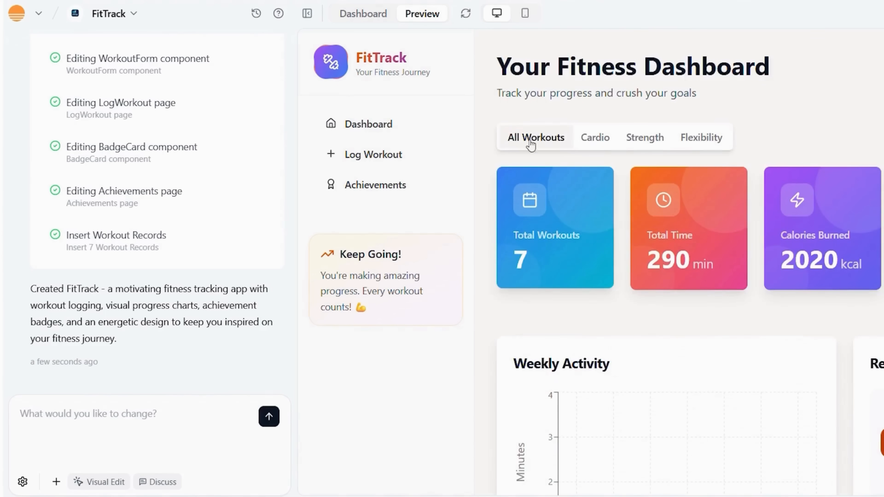
scroll(down, 3)
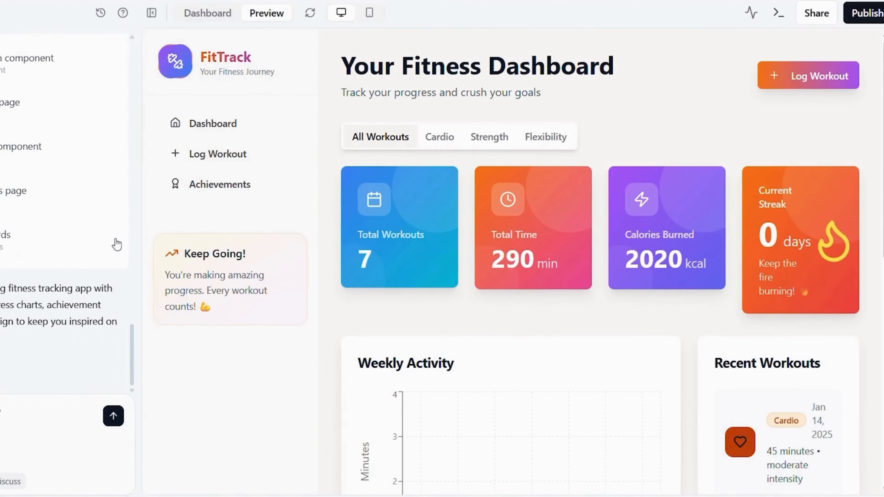
scroll(down, 3)
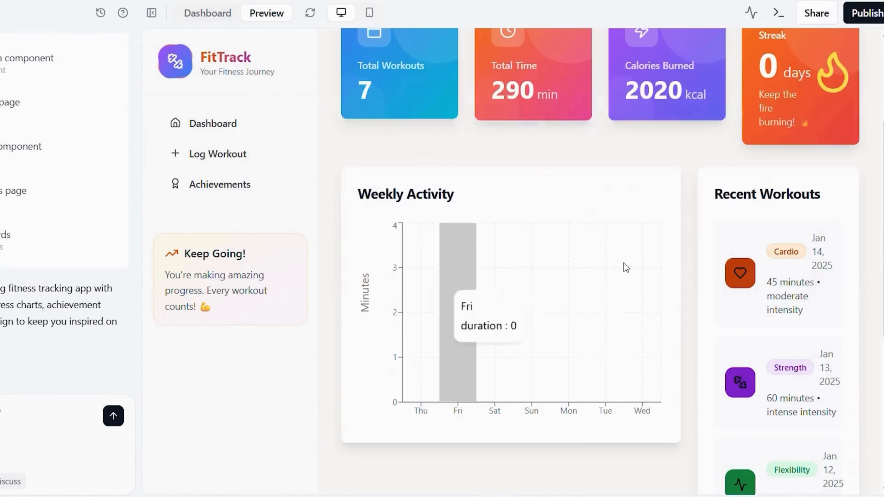
scroll(down, 3)
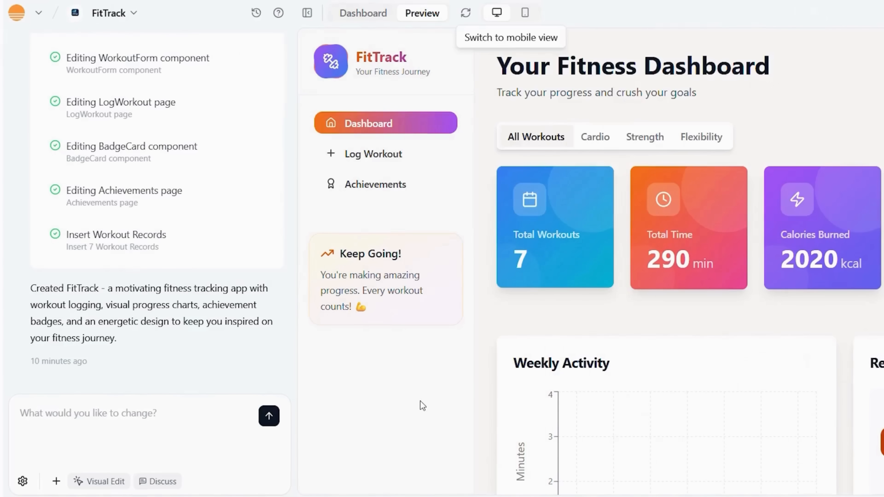
mouse_move(410, 359)
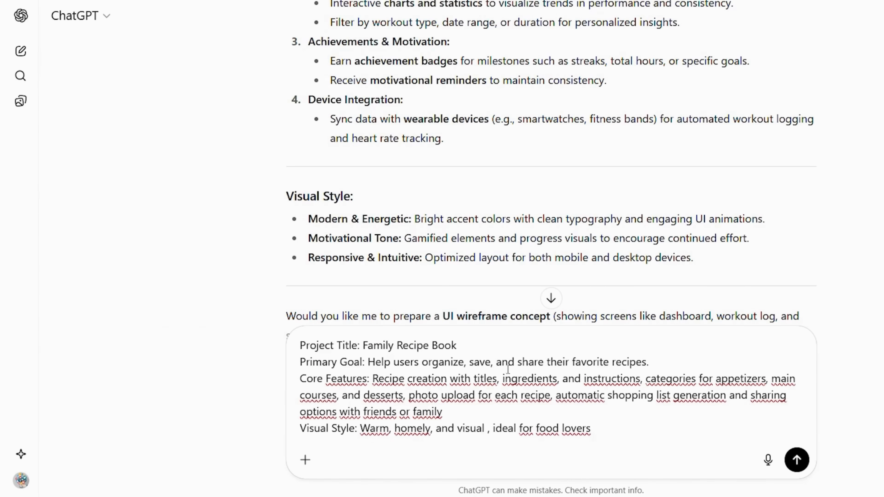
mouse_move(718, 365)
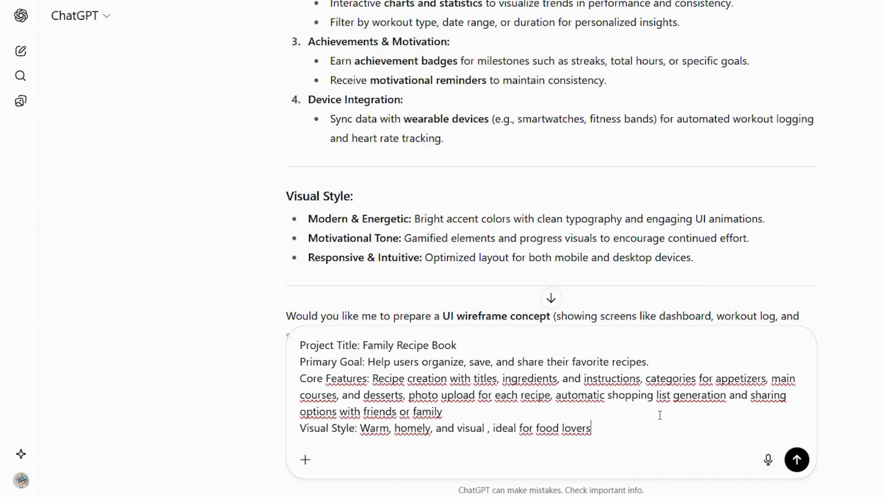
Send the Family Recipe Book prompt to ChatGPT and read through the polished summary
click(796, 460)
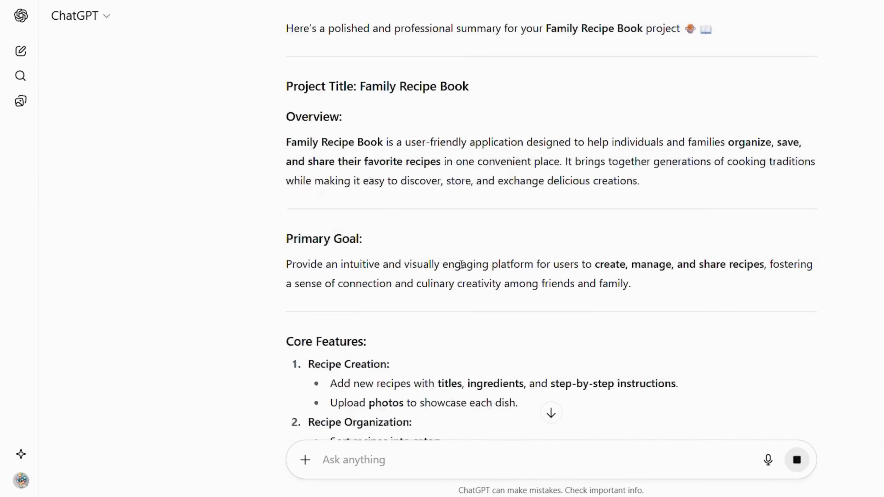
scroll(down, 3)
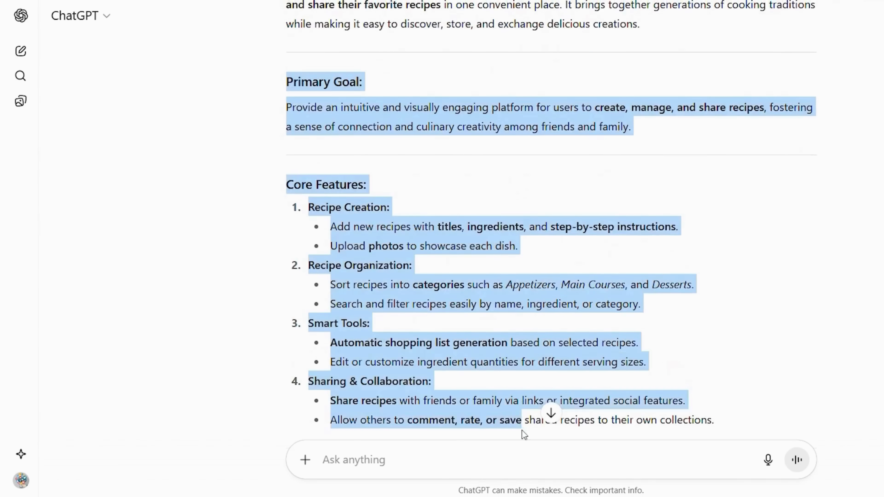
scroll(down, 3)
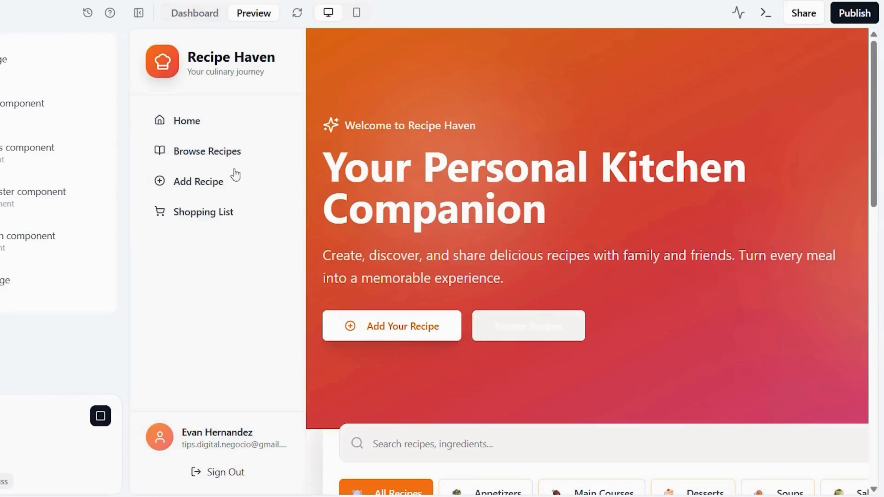
Look through Recipe Haven's home page and featured recipes in the preview
scroll(down, 3)
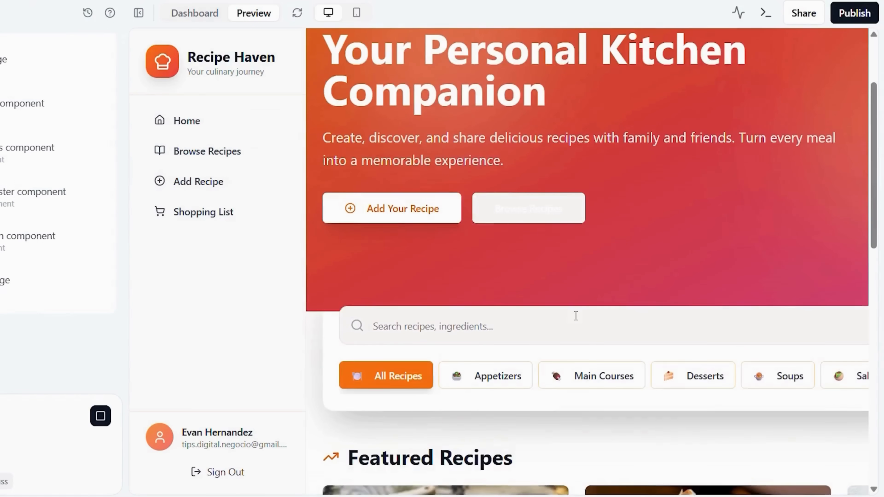
scroll(down, 3)
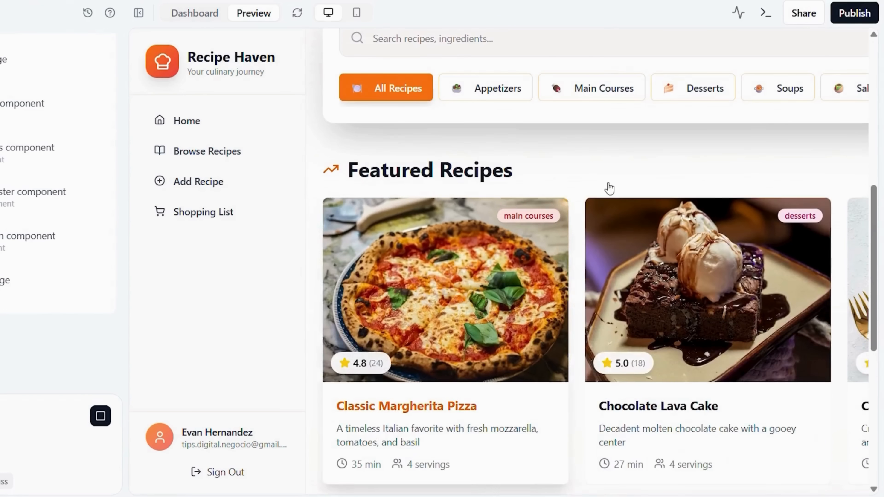
scroll(down, 3)
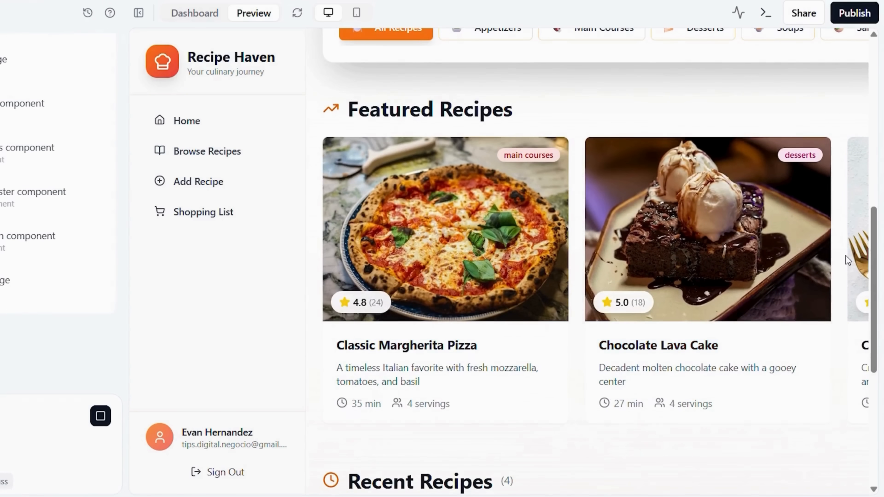
scroll(down, 3)
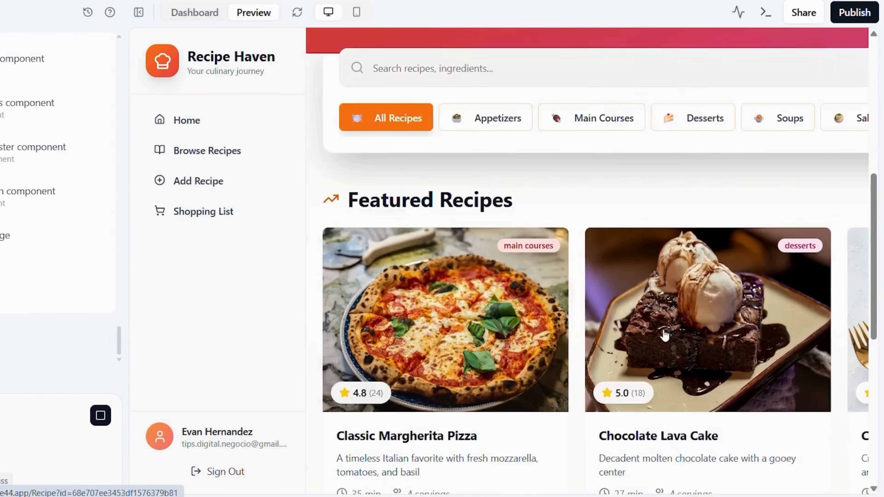
Check the Add Recipe form with ingredients and steps, then the Browse Recipes listing
click(196, 181)
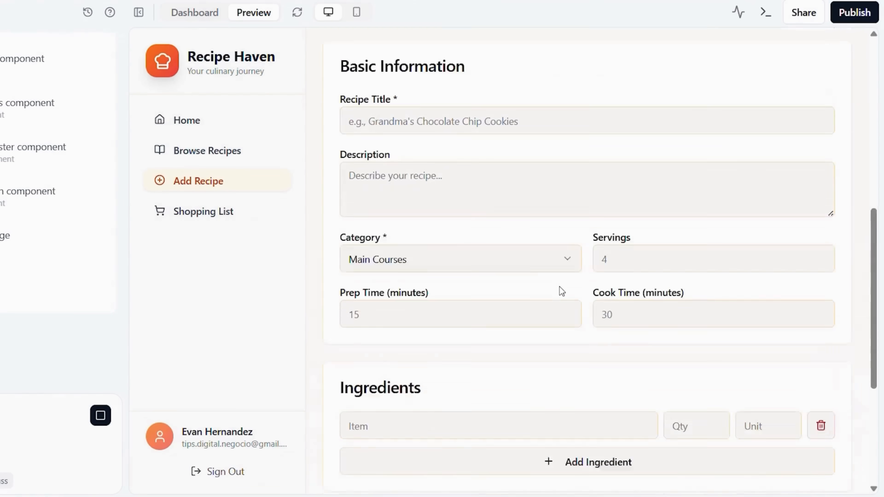
scroll(down, 3)
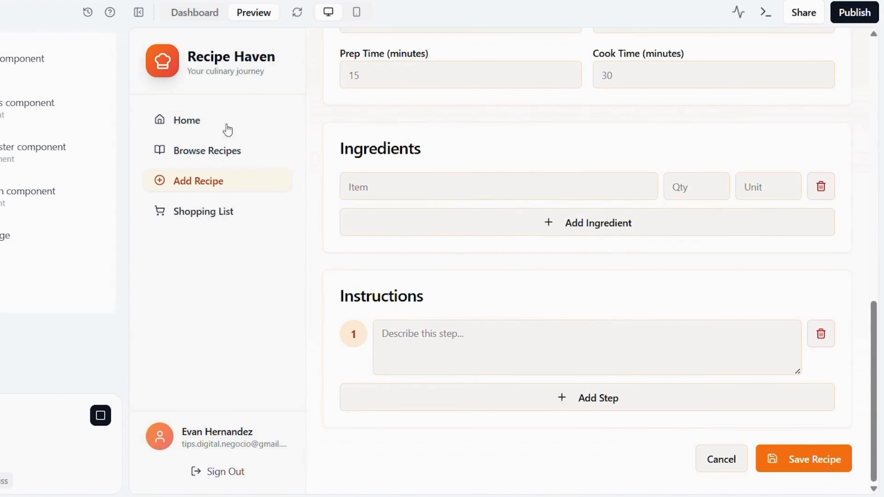
click(206, 151)
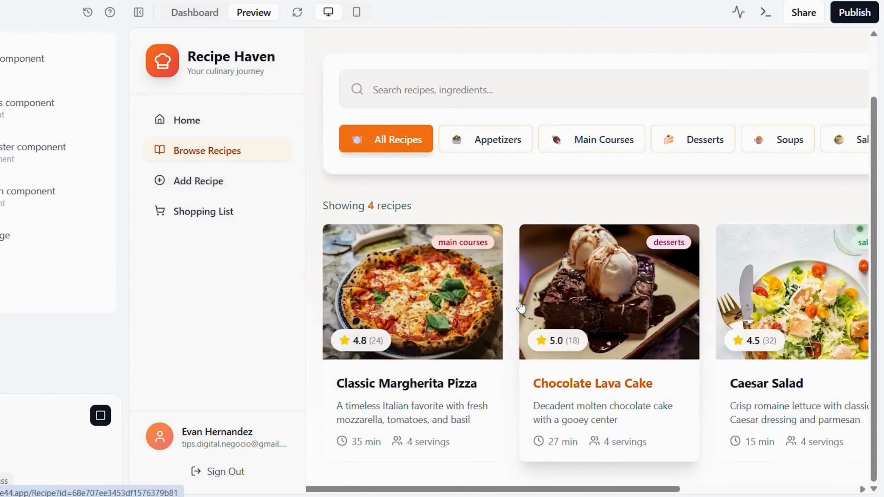
mouse_move(302, 73)
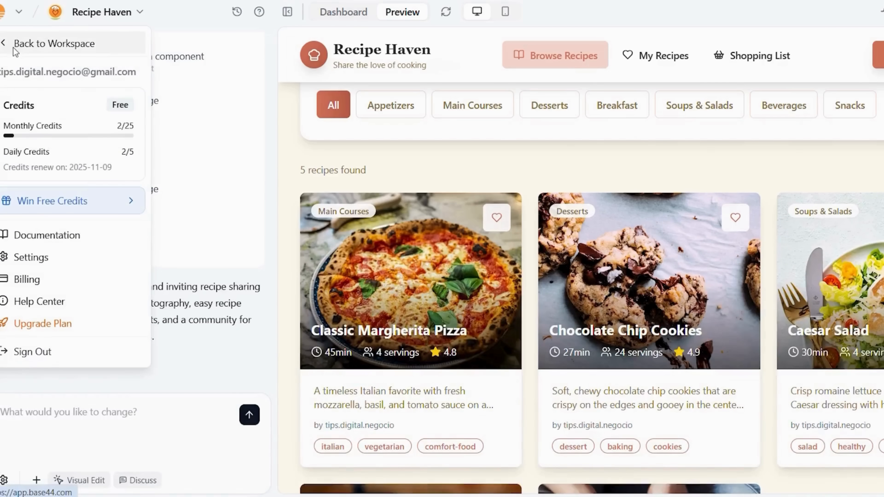
Return from the Recipe Haven project to the Base44 workspace home
click(54, 43)
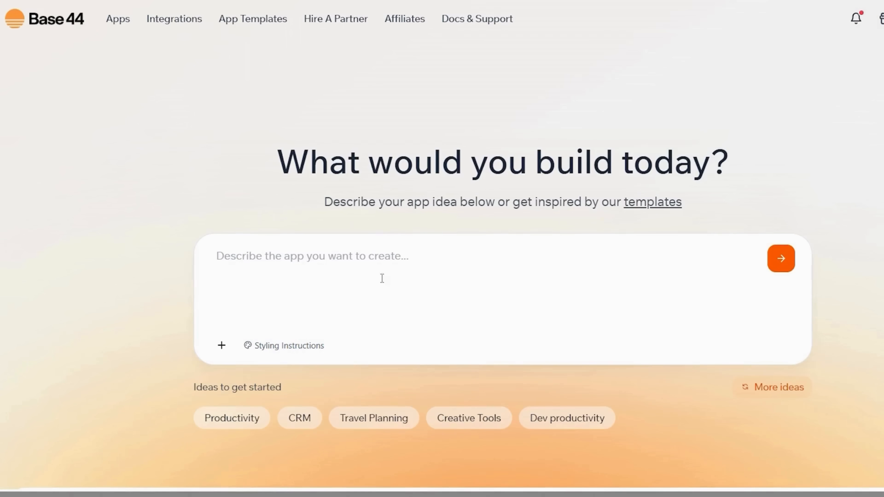
mouse_move(337, 241)
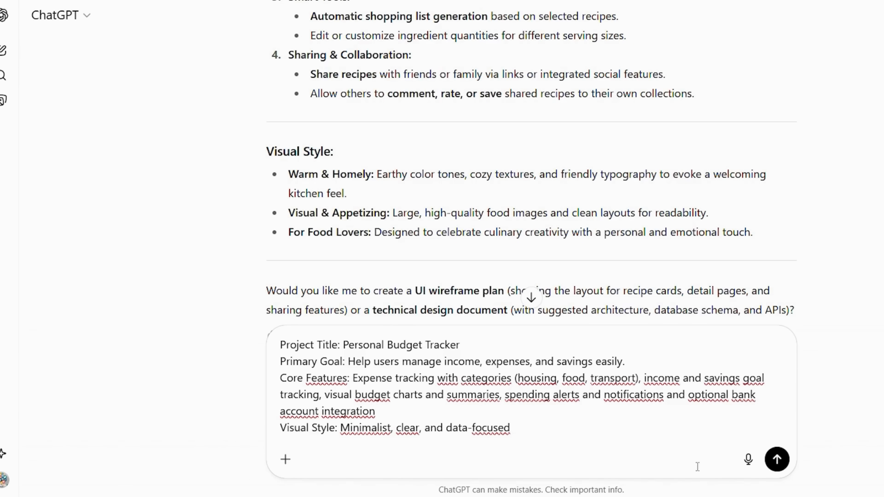
Send the Personal Budget Tracker prompt to ChatGPT and read the generated summary
click(776, 460)
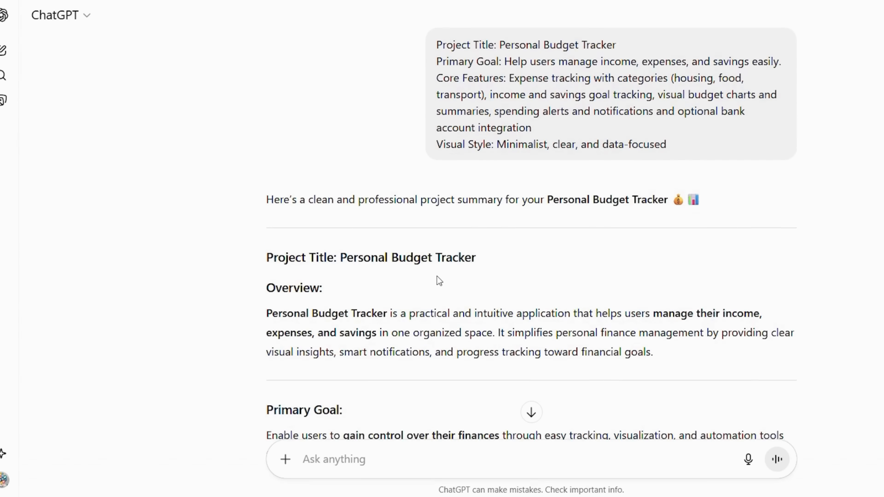
scroll(down, 3)
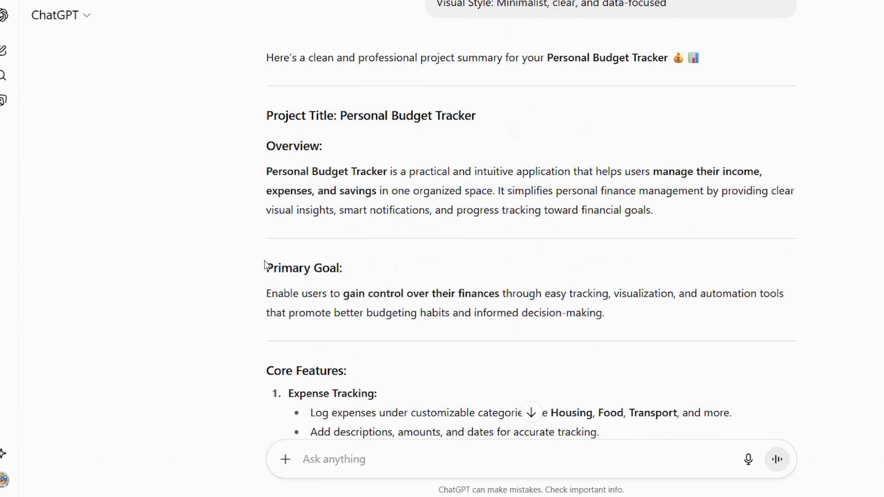
scroll(down, 3)
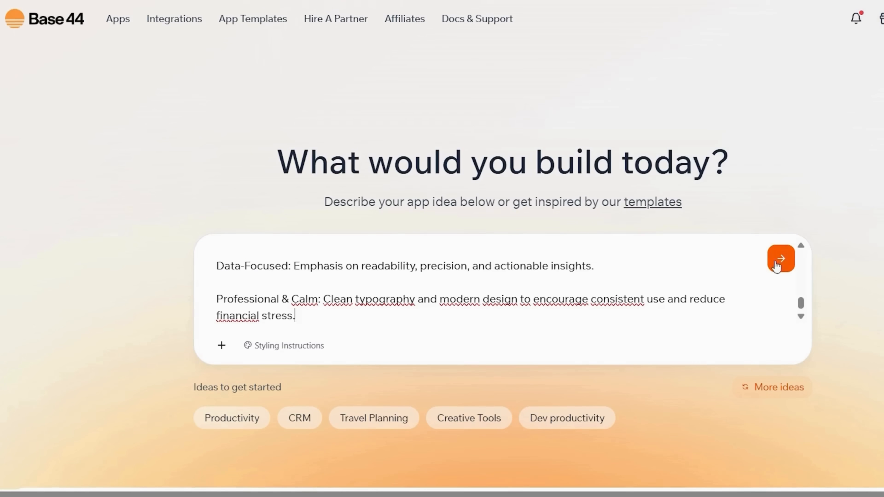
Submit the pasted Personal Budget Tracker description so Base44 starts building the app
click(781, 258)
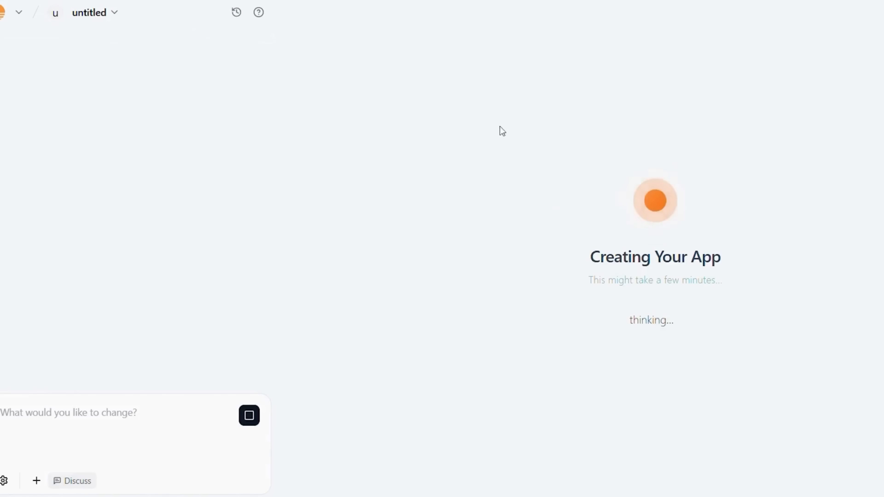
mouse_move(344, 125)
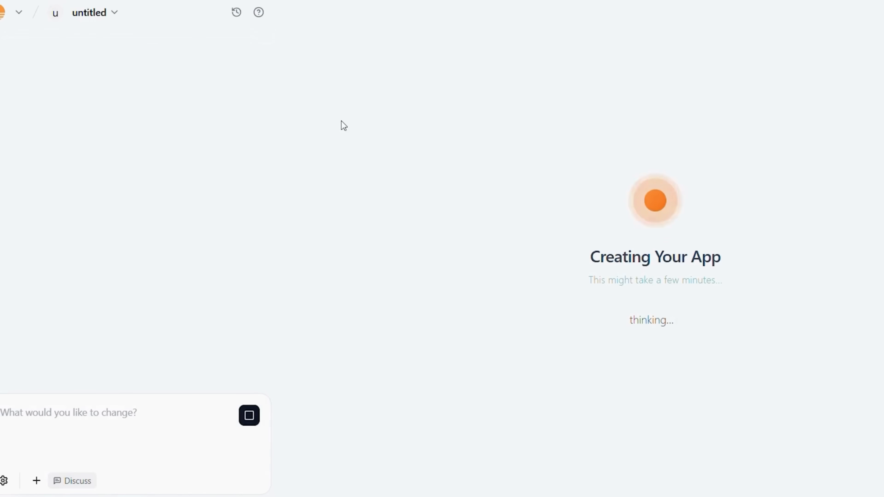
mouse_move(318, 124)
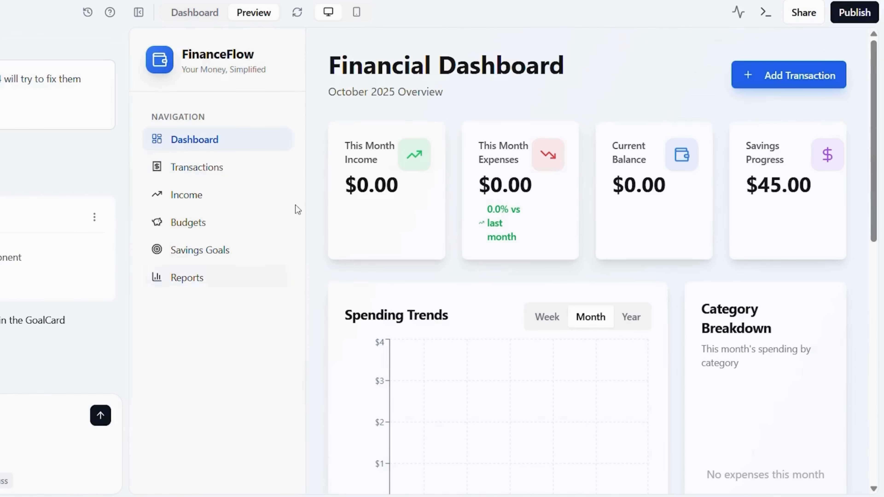
Browse FinanceFlow's dashboard, Transactions, Income, Budgets, Savings Goals and Financial Reports pages
scroll(down, 3)
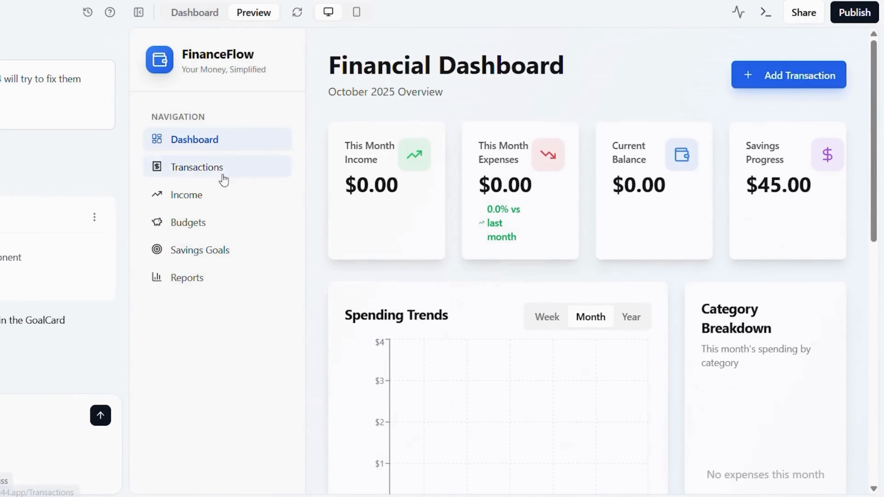
click(197, 166)
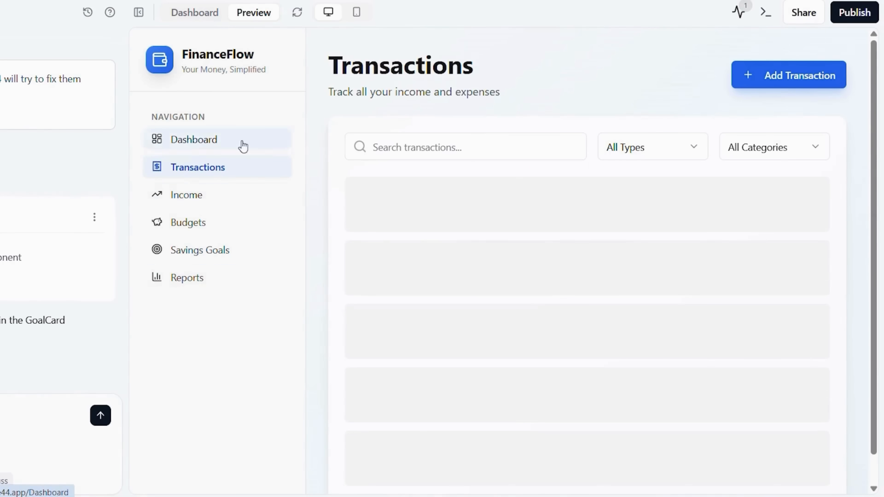
click(186, 195)
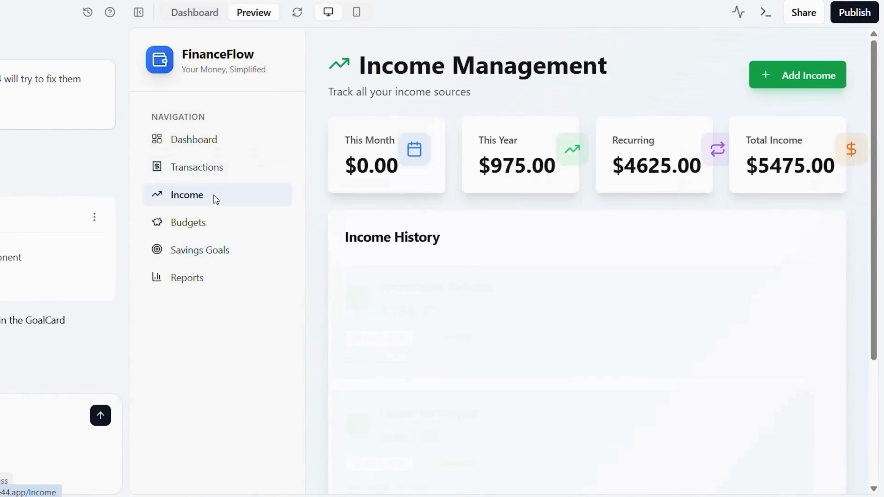
click(188, 222)
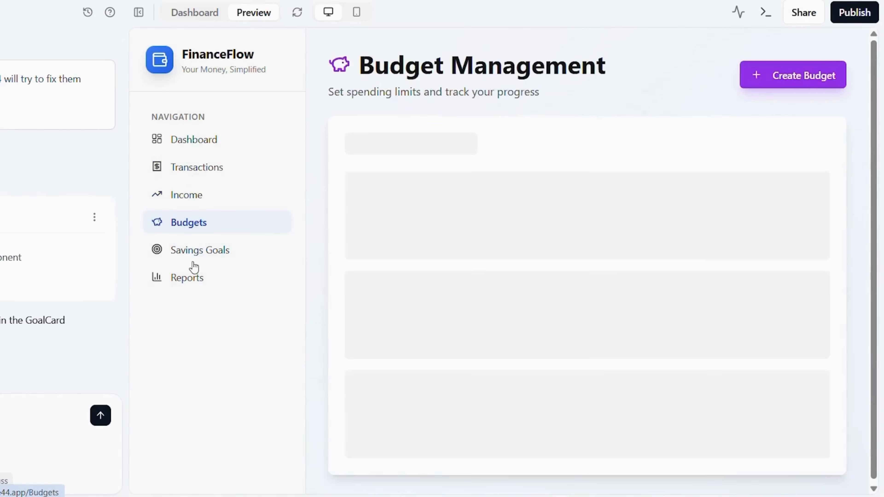
click(199, 250)
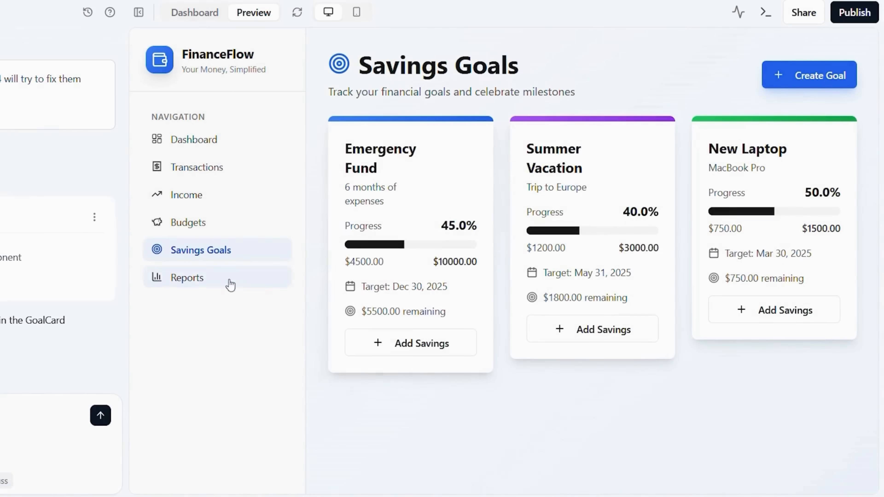
click(187, 276)
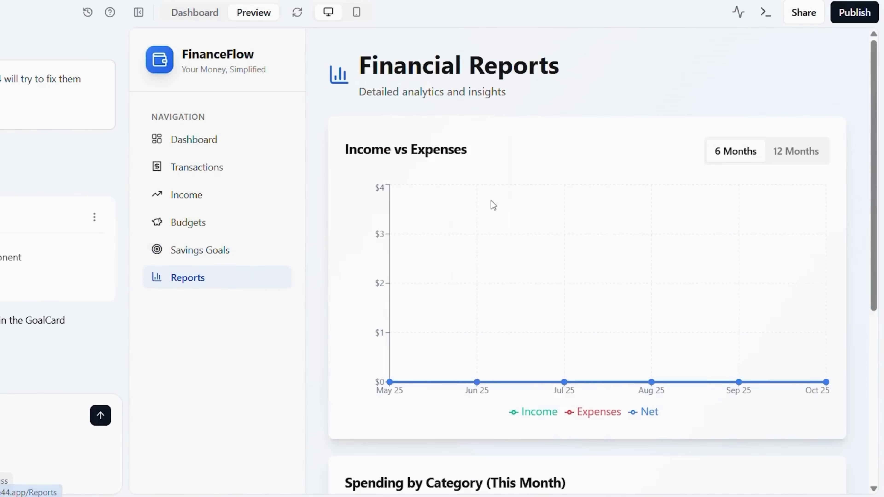
scroll(down, 3)
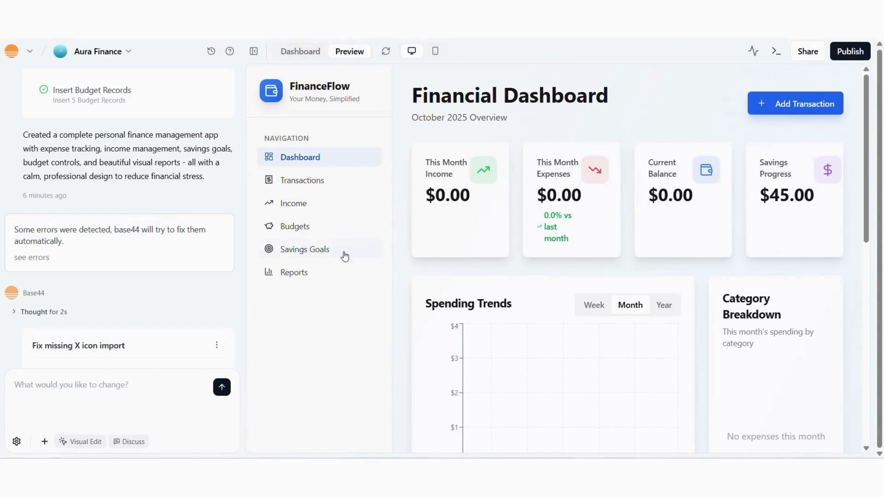
click(13, 51)
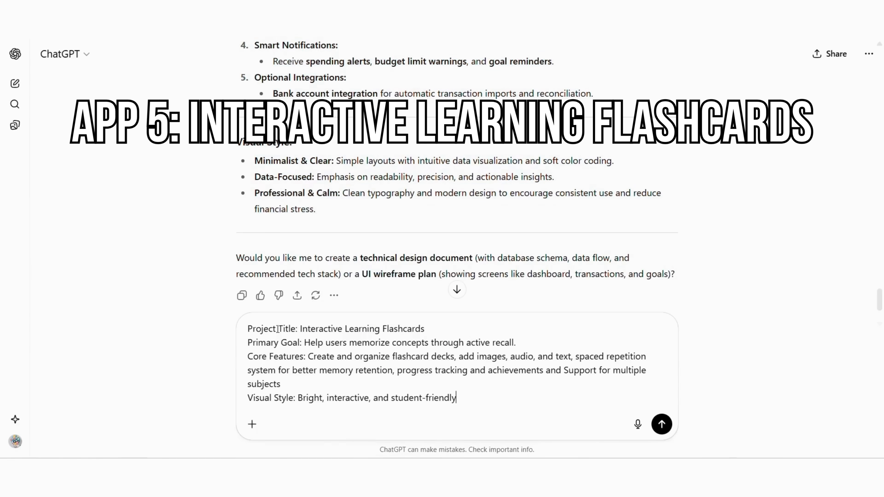
Send the Interactive Learning Flashcards prompt to ChatGPT and read the structured summary
click(661, 424)
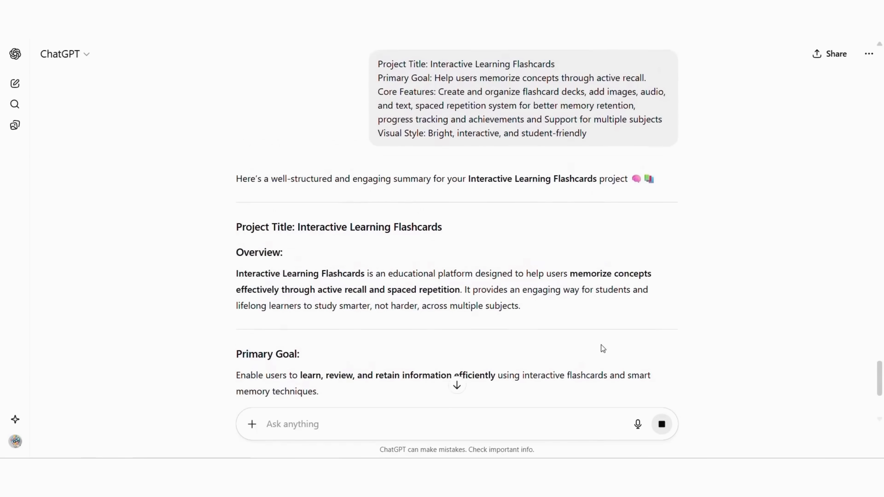
scroll(down, 3)
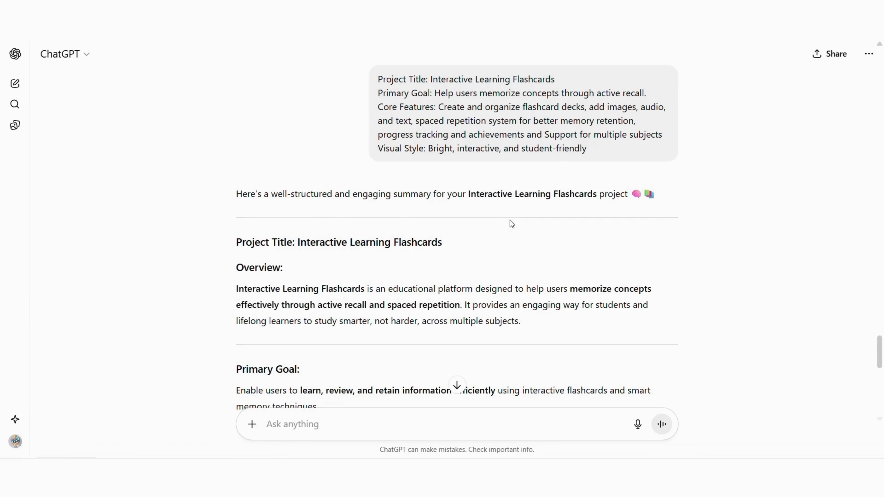
mouse_move(492, 224)
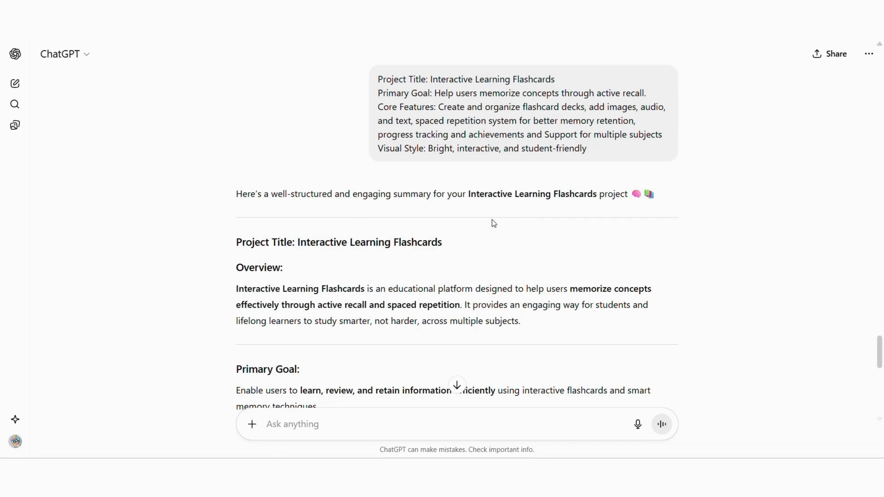
scroll(down, 3)
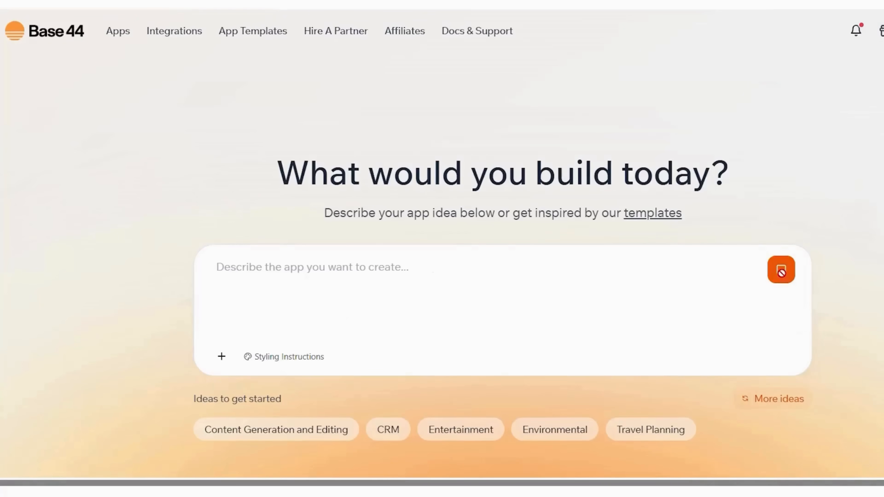
Submit the ChatGPT-refined flashcards description as a new Base44 app
click(781, 270)
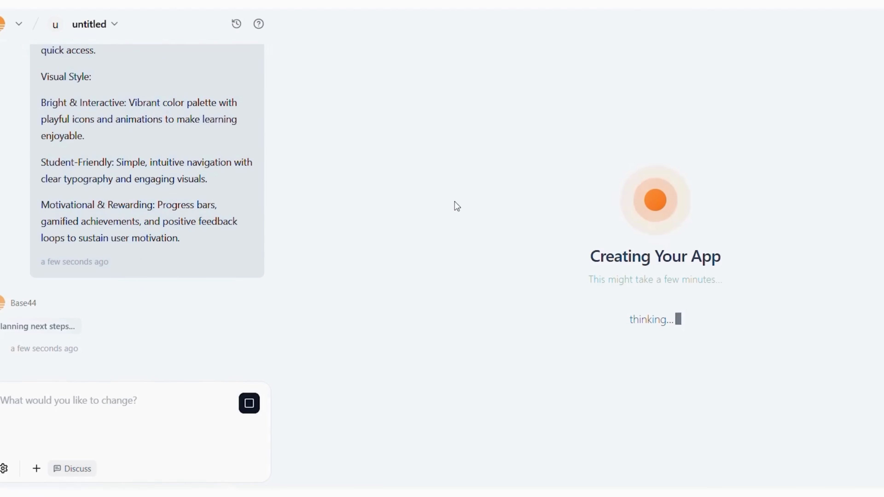
mouse_move(485, 268)
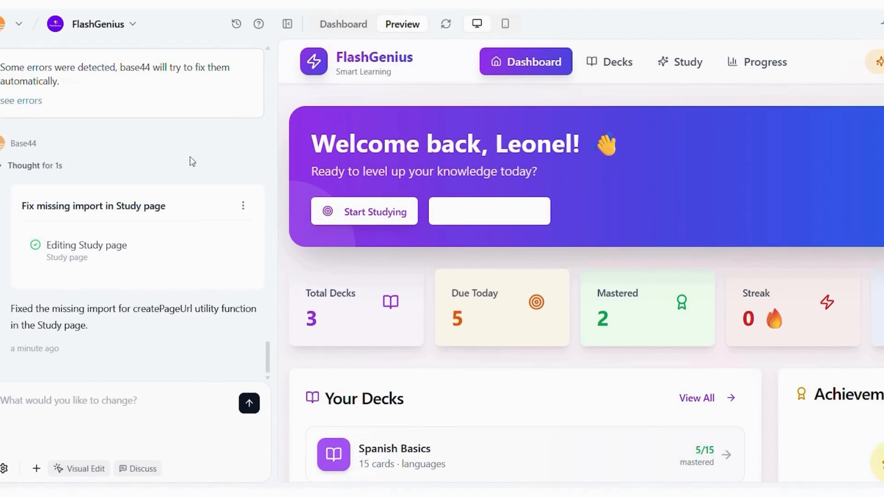
Review the FlashGenius dashboard and move to its Study deck list
scroll(down, 3)
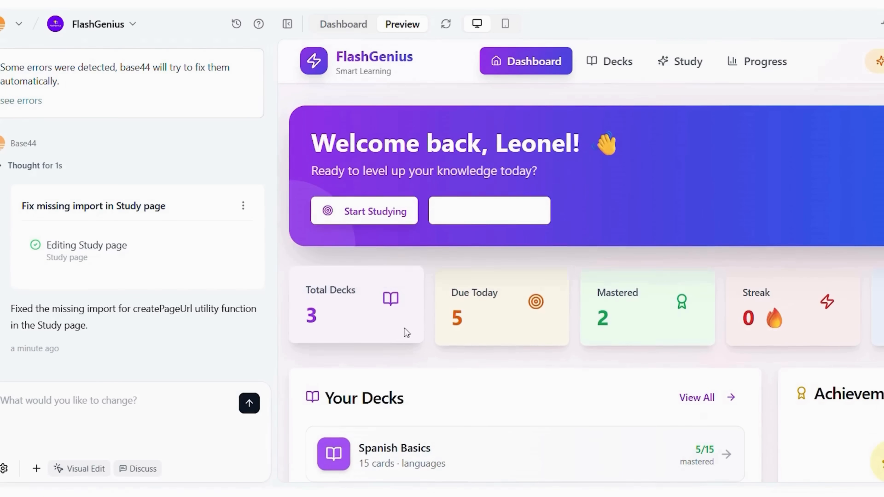
mouse_move(467, 310)
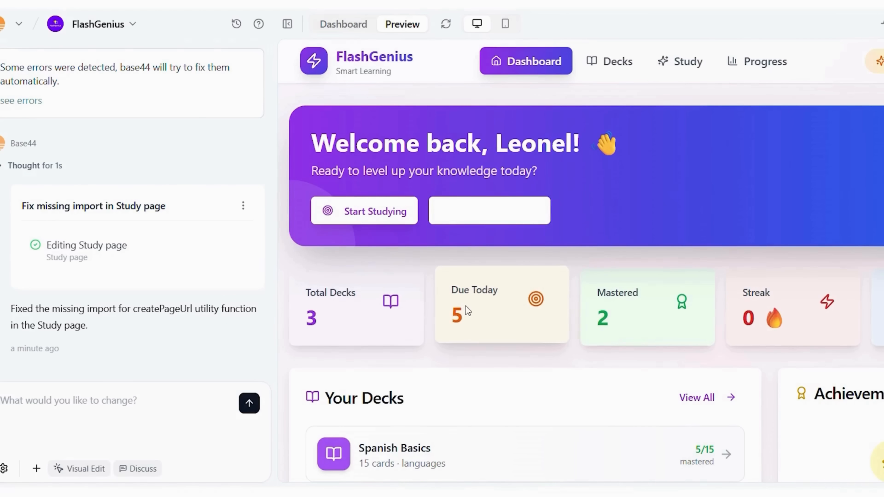
scroll(down, 3)
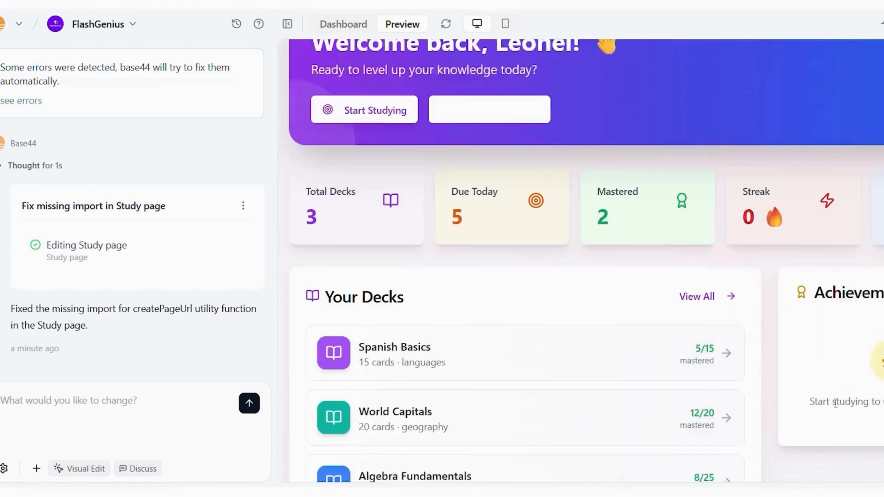
scroll(down, 3)
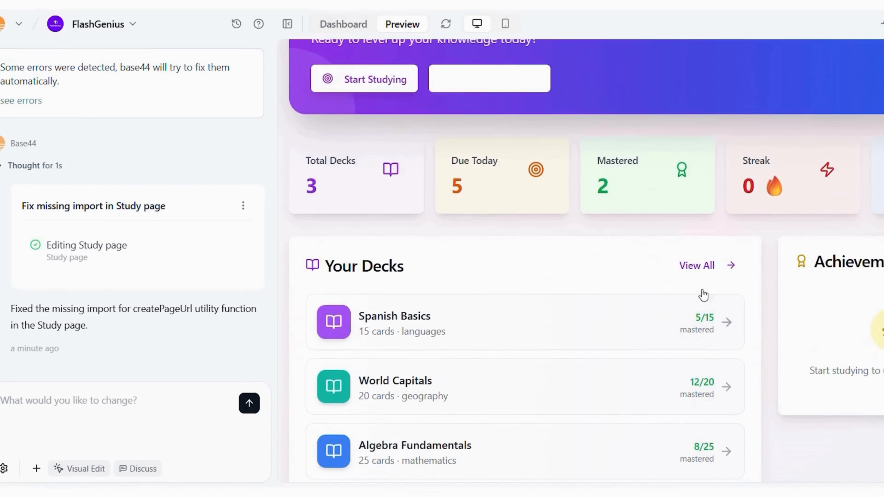
click(806, 61)
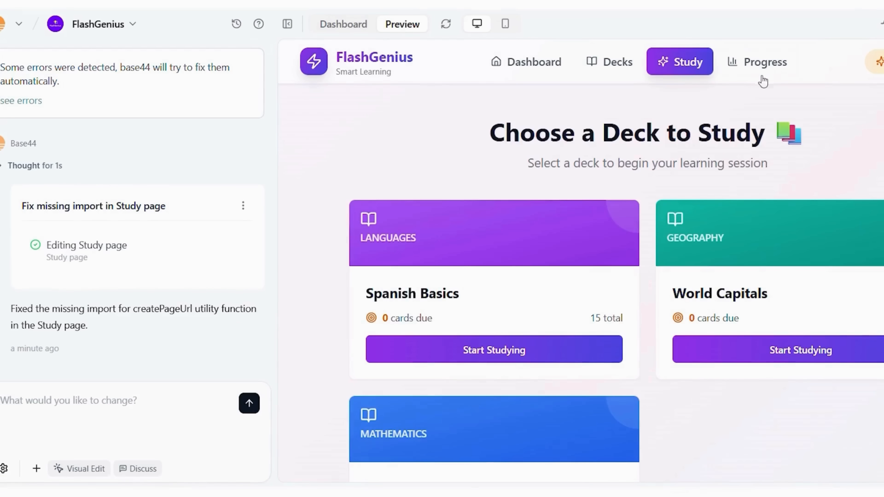
Review the learning Progress page, then return to the dashboard with its three decks
click(757, 62)
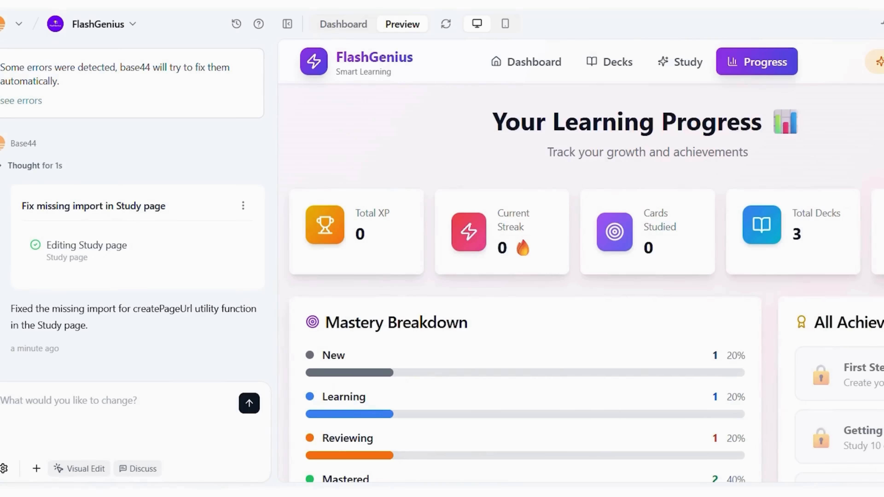
scroll(down, 3)
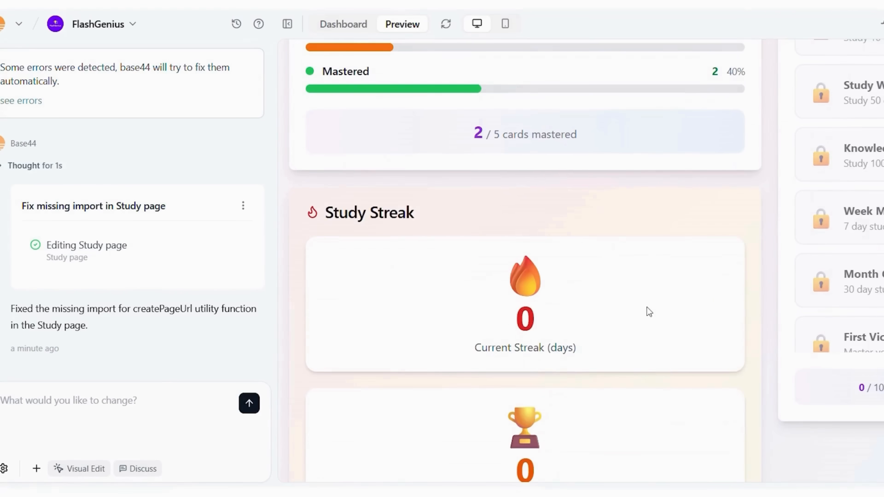
scroll(up, 3)
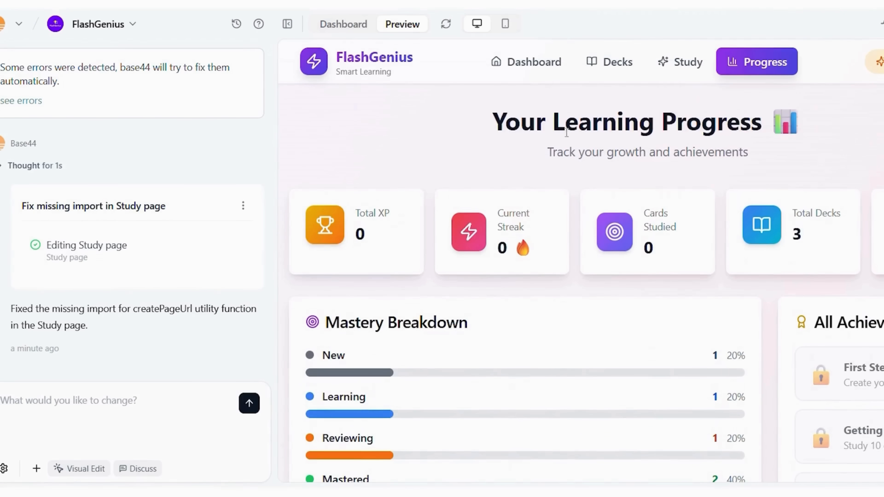
mouse_move(533, 62)
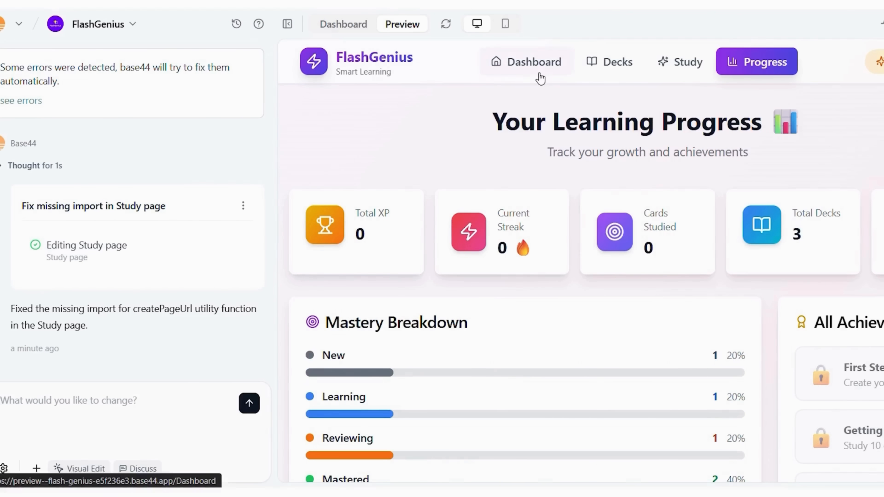
click(526, 62)
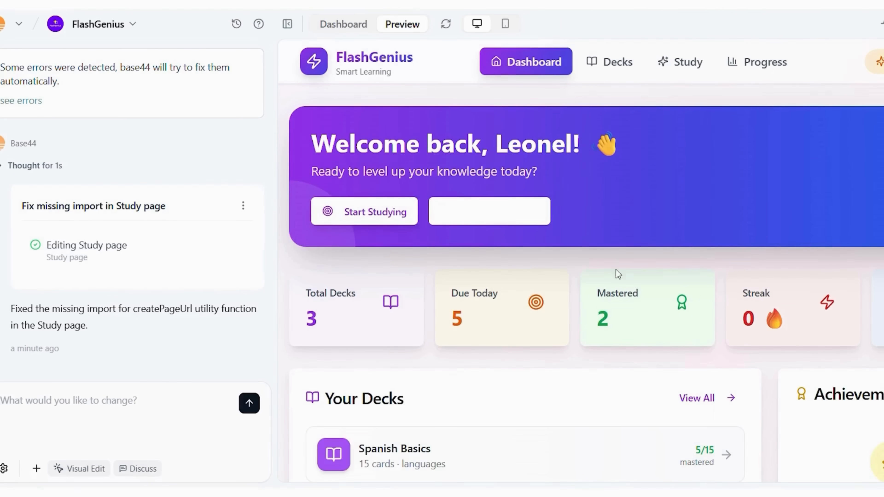
scroll(down, 3)
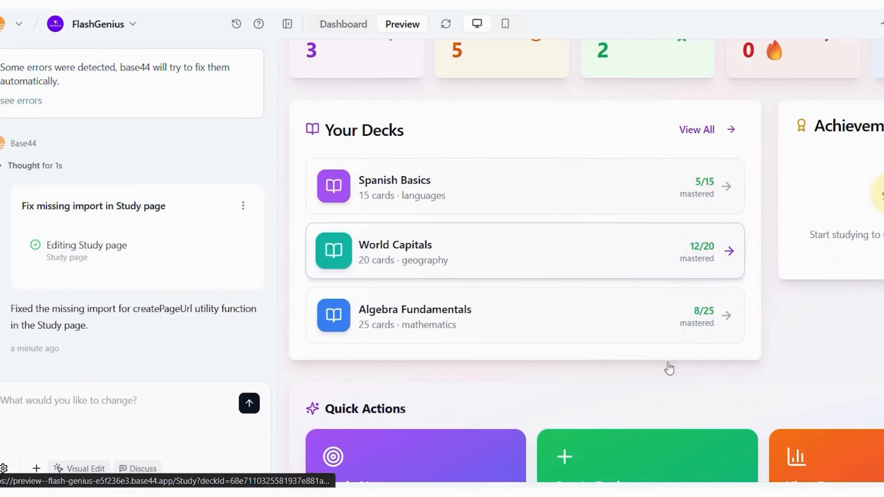
scroll(down, 3)
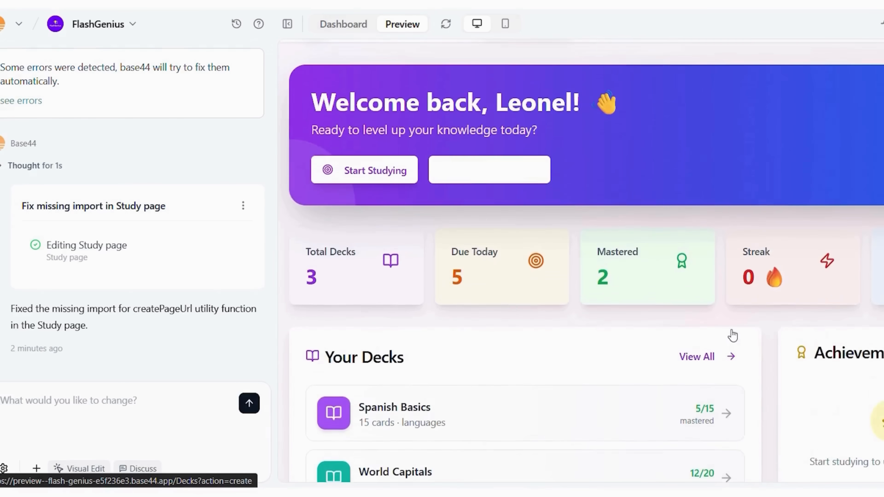
Switch the preview to phone size and review the dashboard achievements and quick actions
click(504, 24)
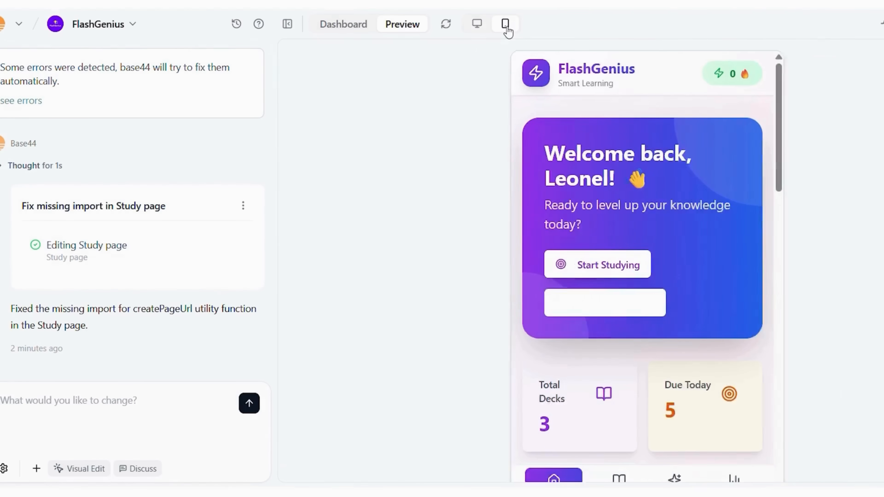
scroll(down, 3)
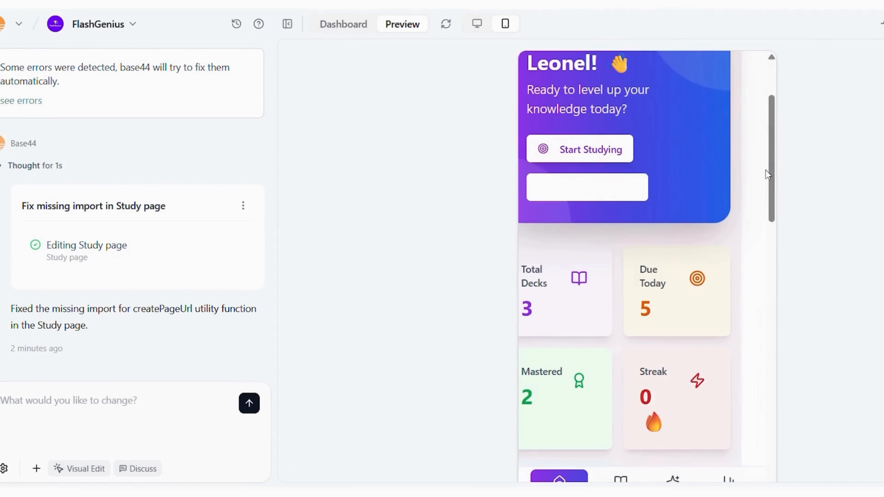
scroll(down, 3)
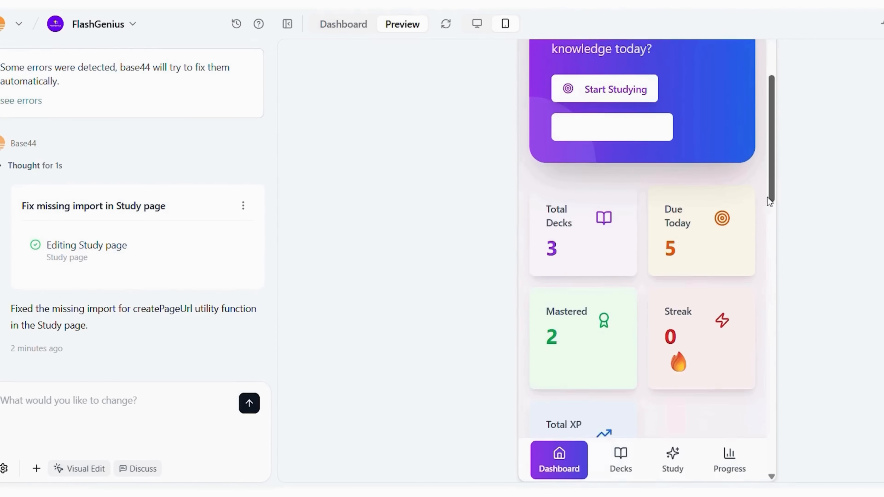
scroll(down, 3)
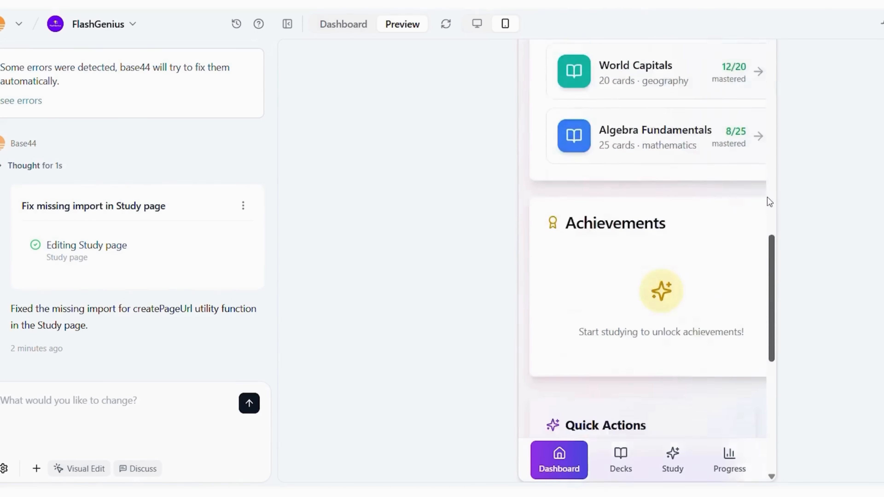
scroll(down, 3)
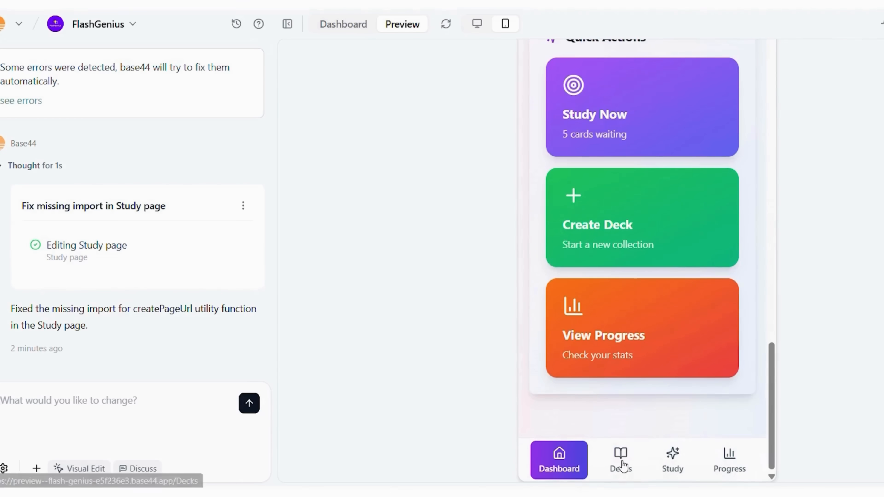
View the Study deck chooser and Progress mastery breakdown via the mobile bottom nav
click(620, 460)
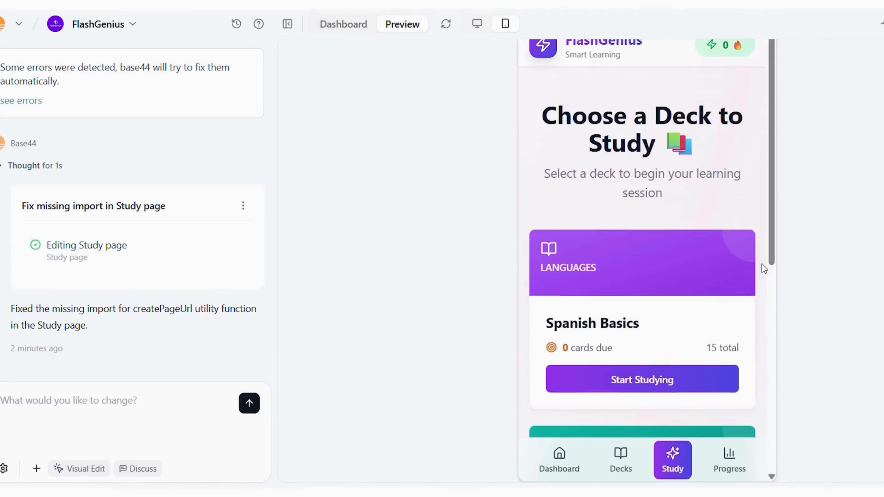
scroll(down, 3)
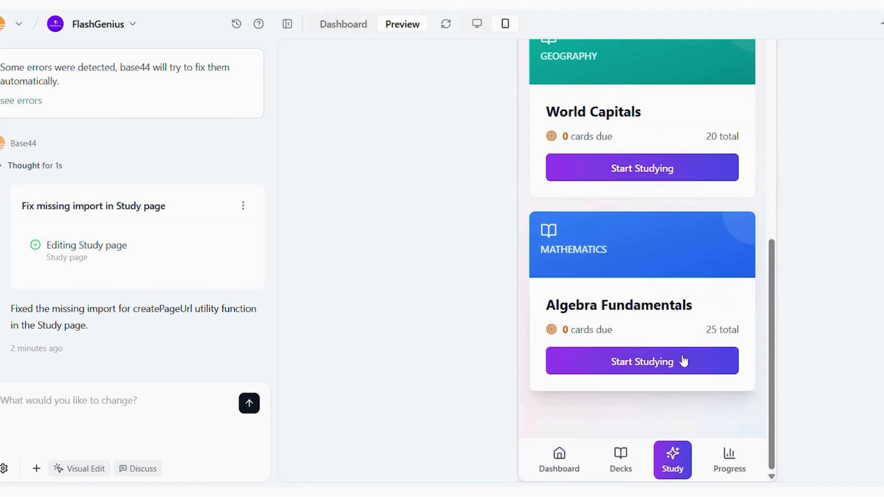
scroll(down, 3)
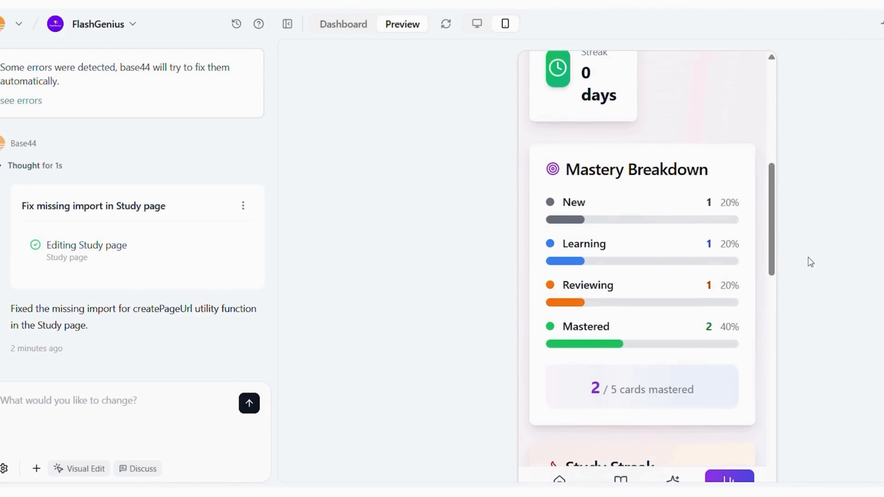
click(477, 23)
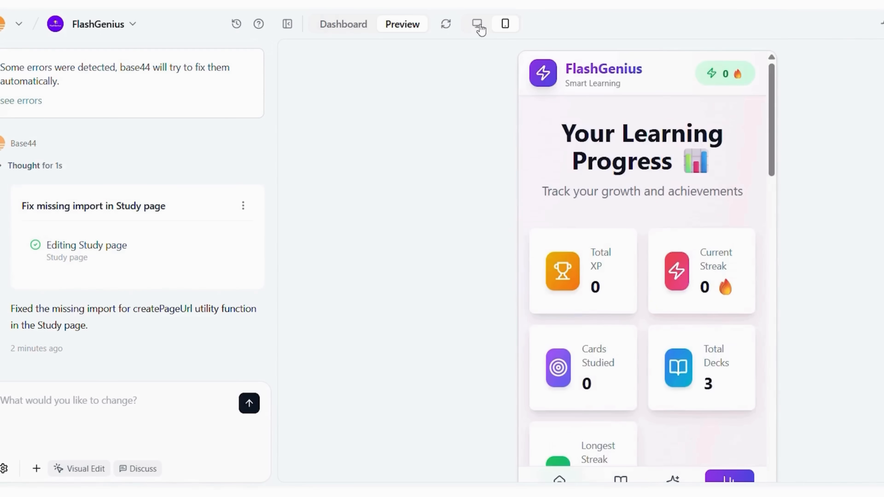
Return to desktop-width preview showing Progress mastery breakdown, streak and locked achievements
click(477, 24)
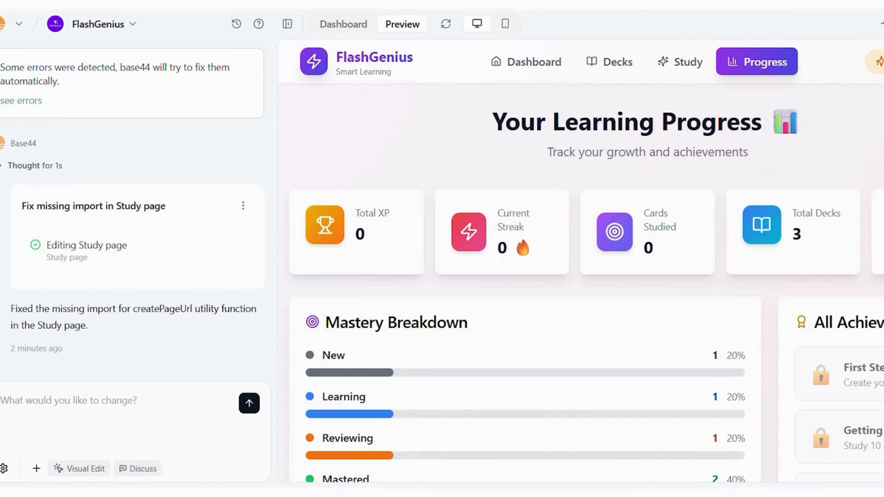
scroll(down, 3)
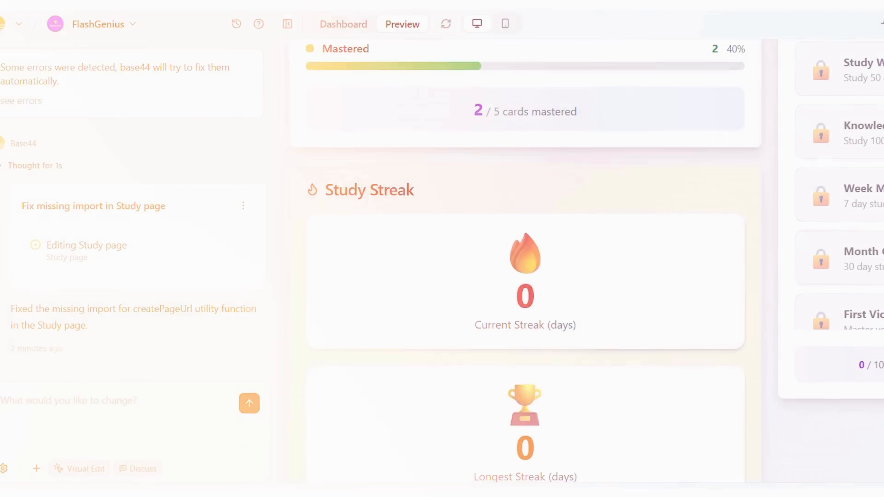